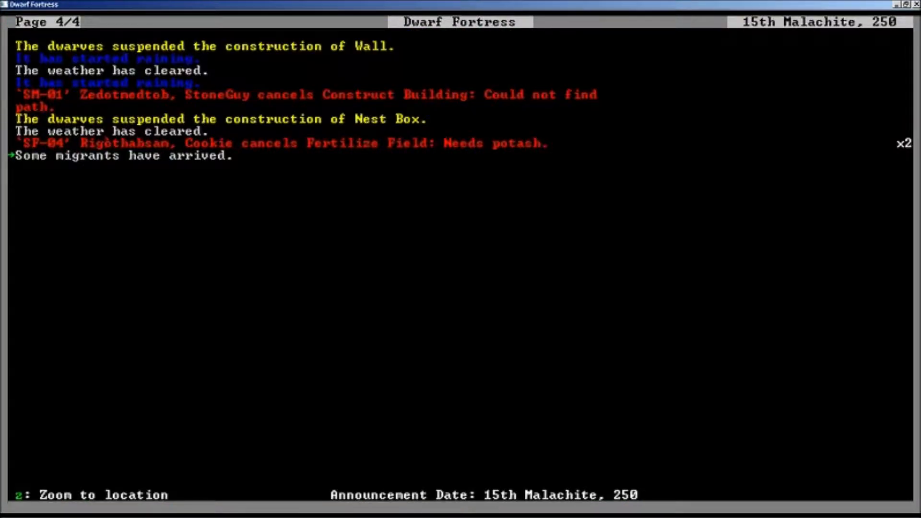
Dismiss the migrants-arrived announcement and begin nicknaming the newly arrived herbalist
key("Escape")
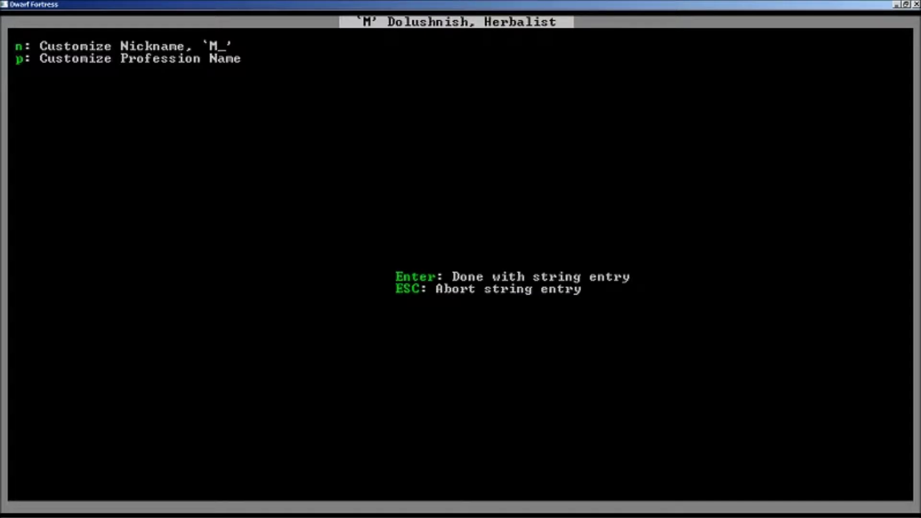
Enter 'M-101' to complete the herbalist's nickname MM-101, then return to the map
type("M-101")
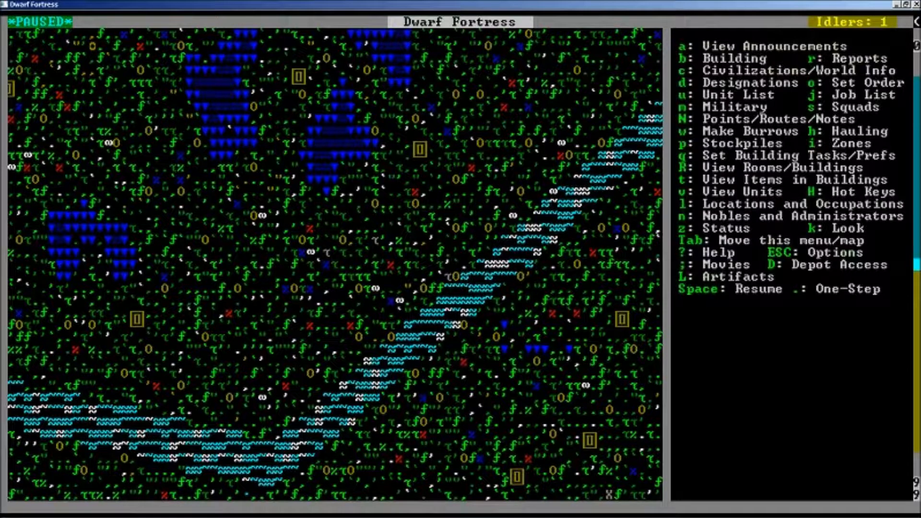
Resume the paused fortress with Space
key("space")
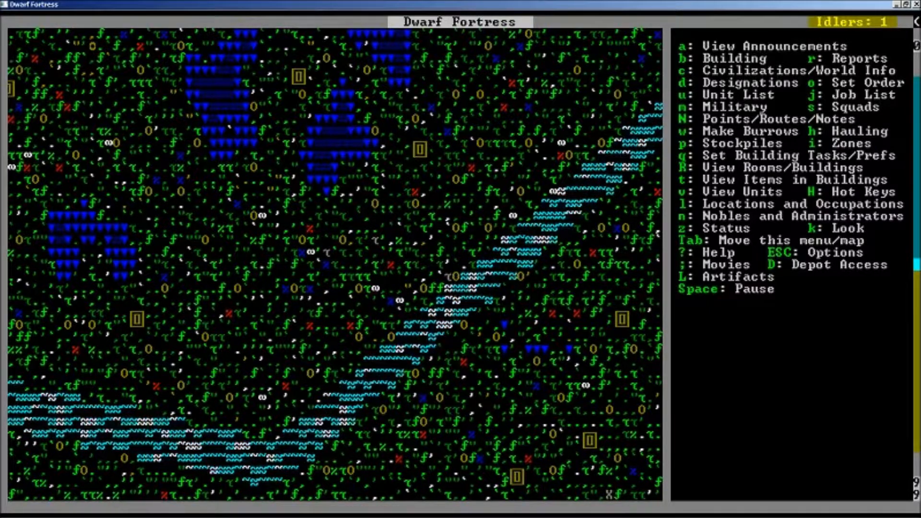
key("space")
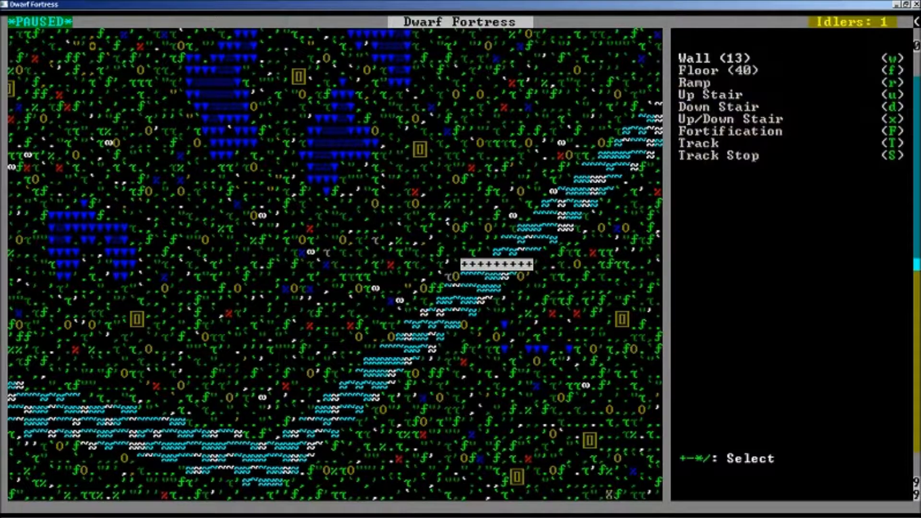
Finish placing the riverside wall line and let the fortress run again
key("Escape")
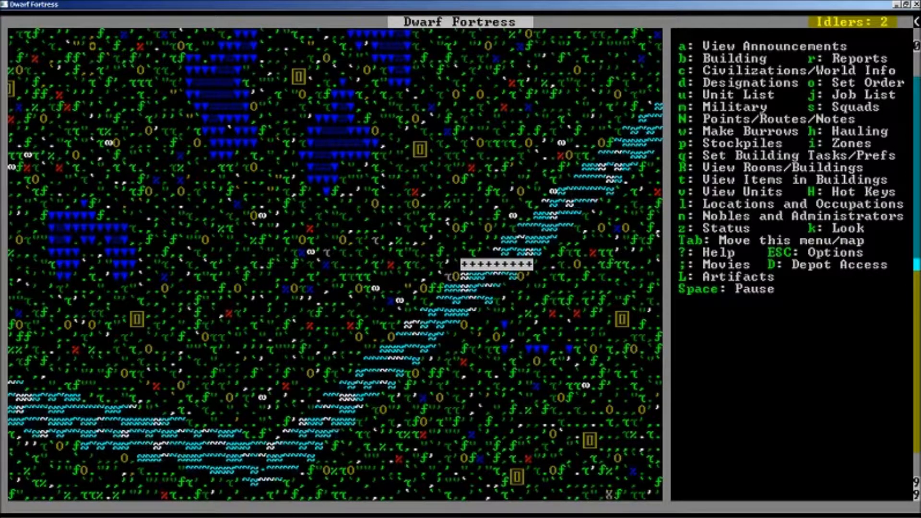
Review each citizen's current job in the Unit List, then close it
key("u")
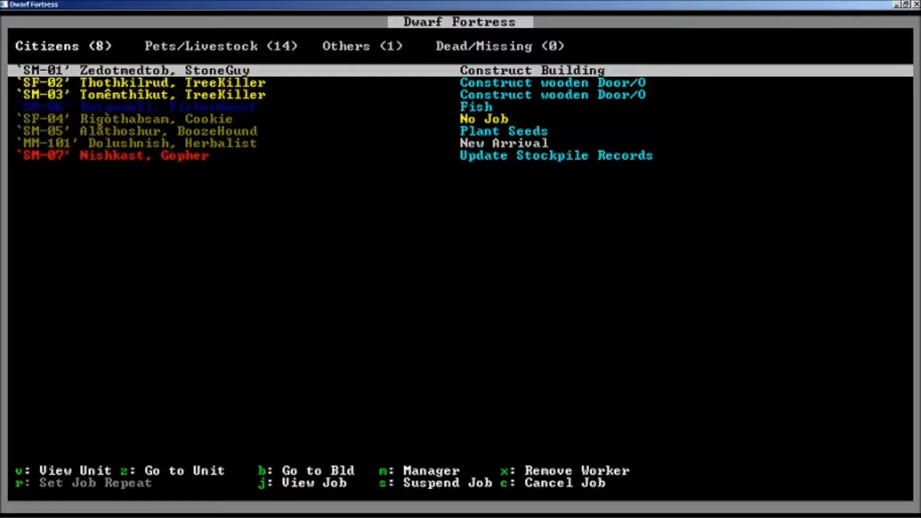
key("Escape")
type("L")
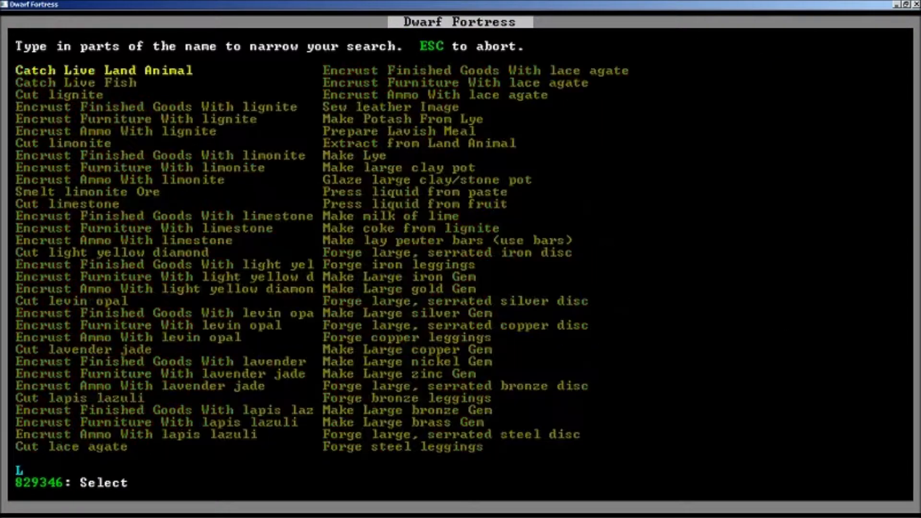
Filter the new work order job list by searching 'ADDER'
type("ADDER")
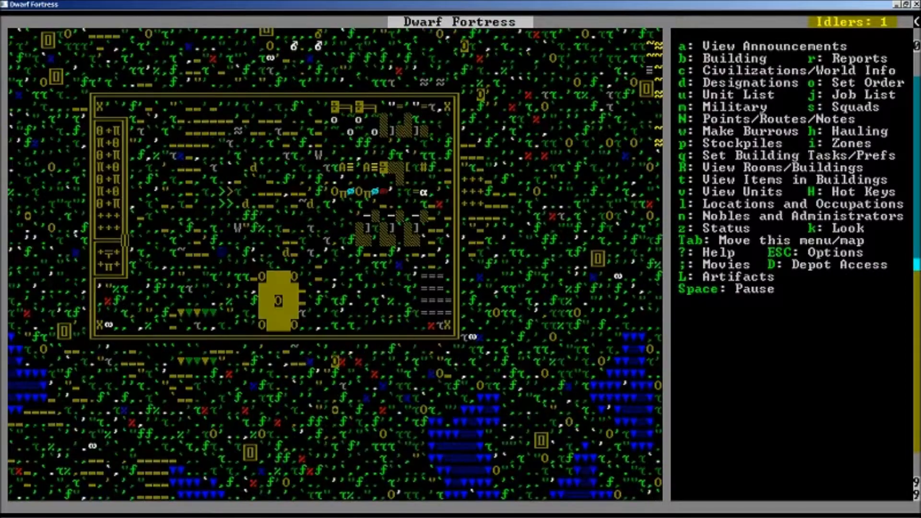
Scroll the map right to survey the fortress buildings and the riverside wall
scroll("right", 3)
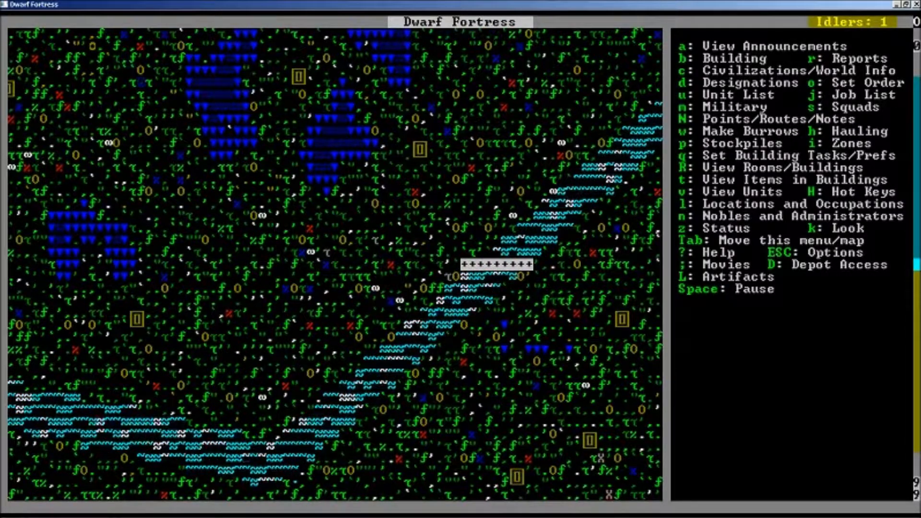
Browse the building options, then bring up a dwarven child's name customization screen
key("space")
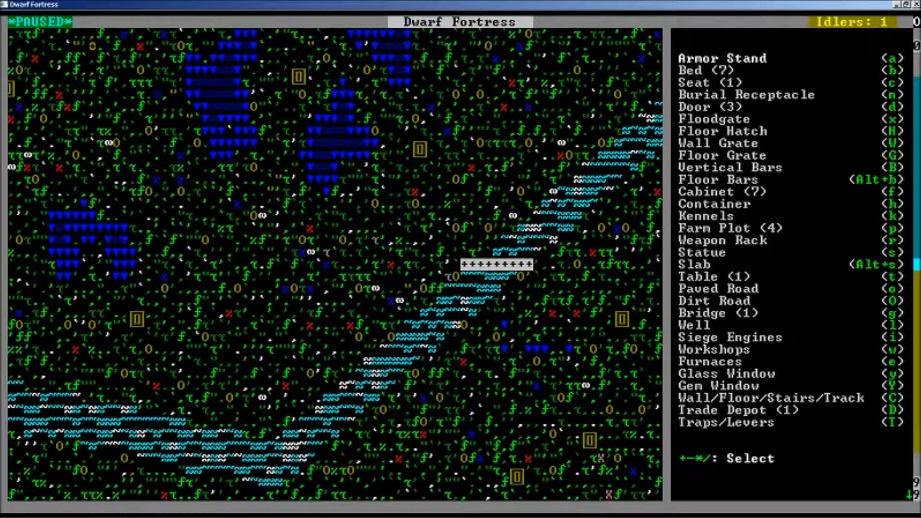
left_click(333, 290)
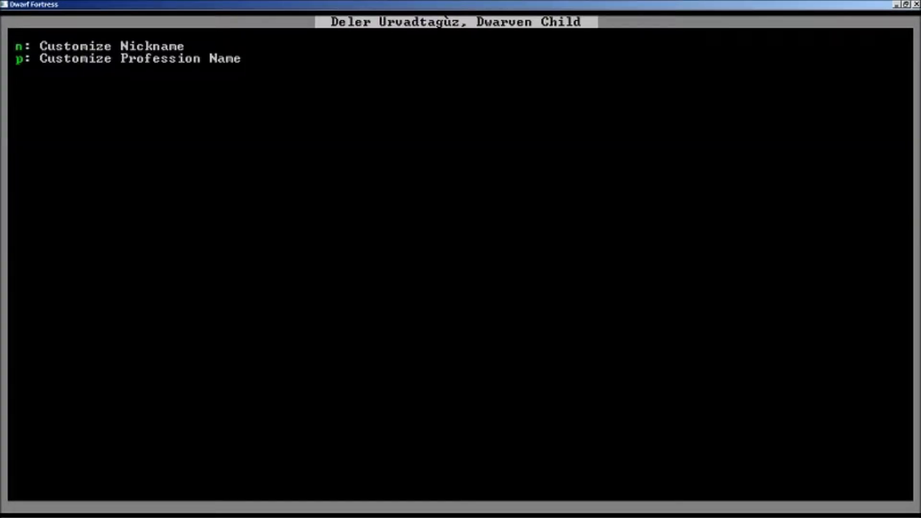
Type the nickname 'SF-102' for the dwarven child migrant
type("S")
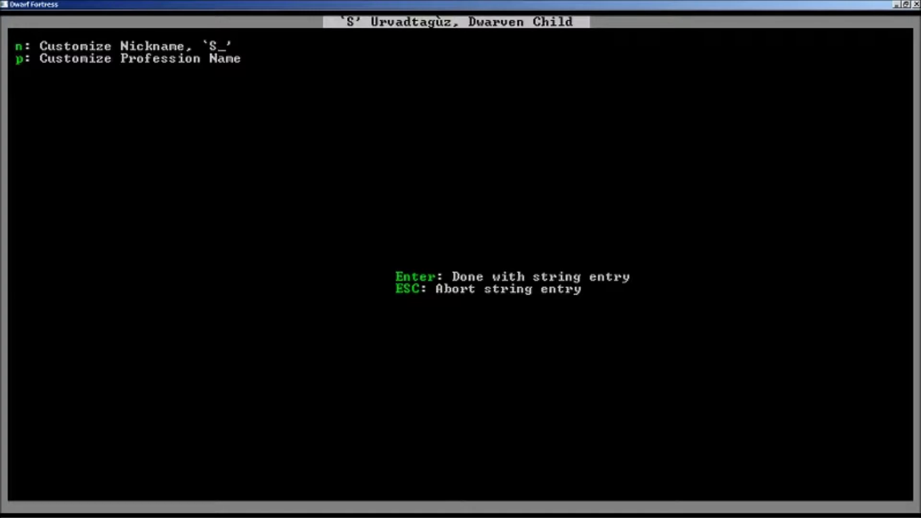
type("F-1")
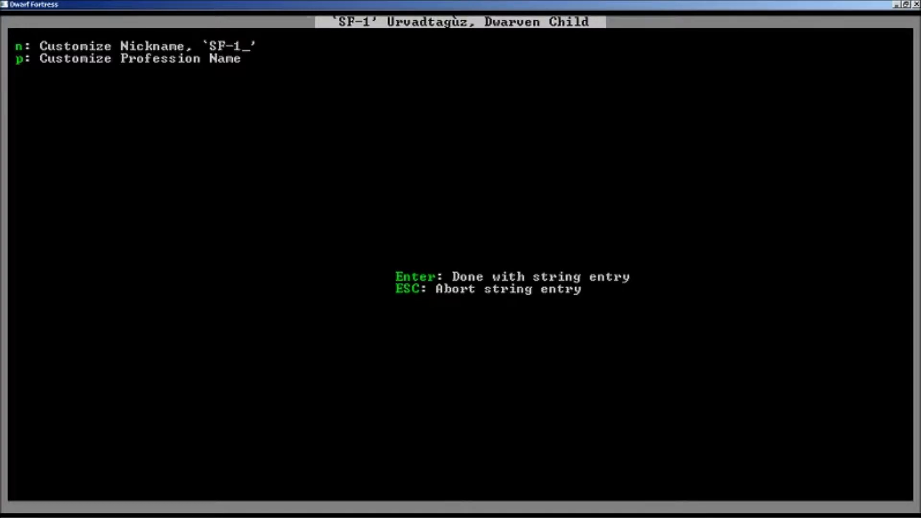
type("02")
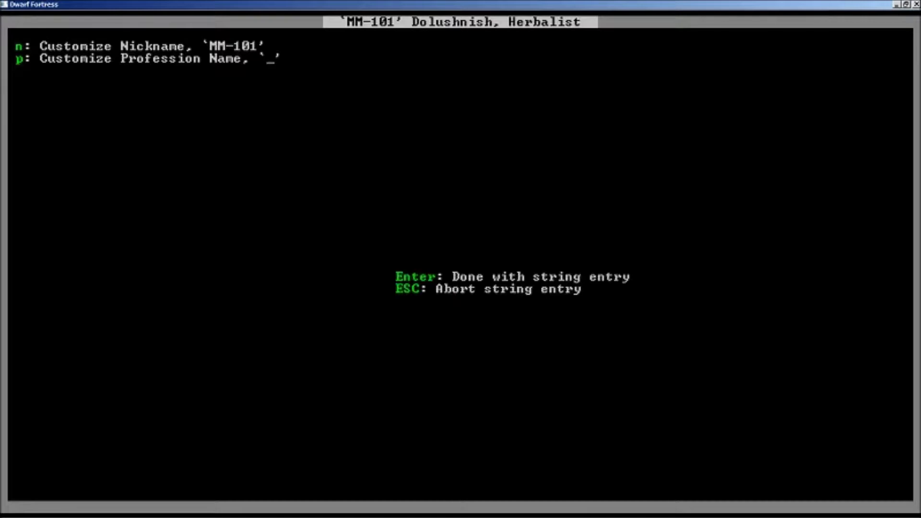
Set herbalist MM-101's custom profession to 'Veggan' and return to the running fortress
type("Fruit")
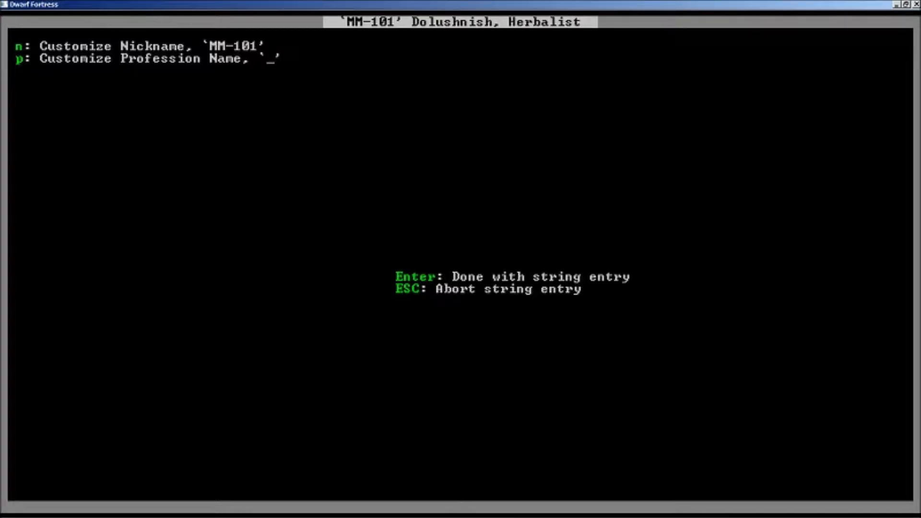
type("Veggie")
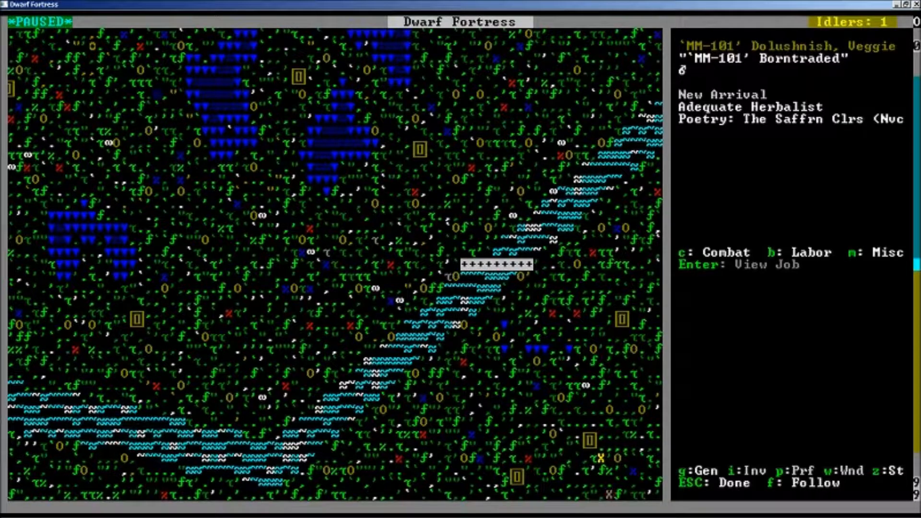
key("Escape")
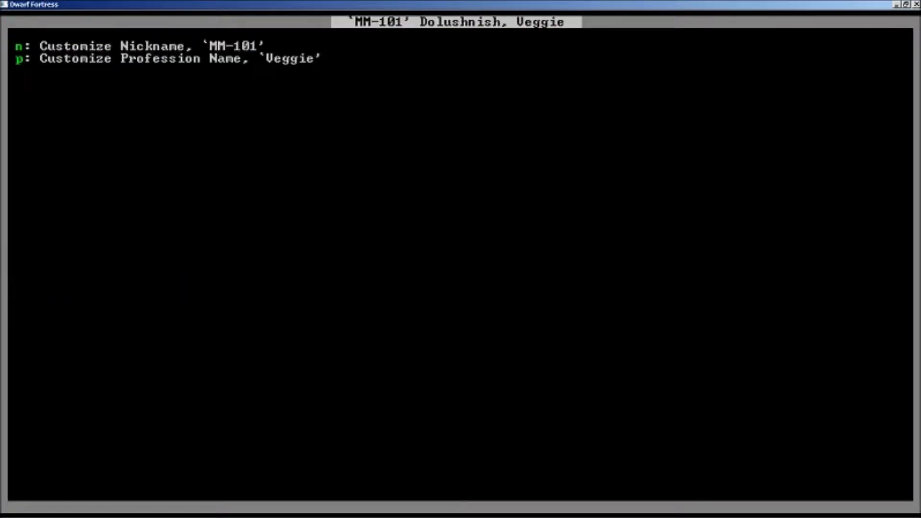
key("backspace")
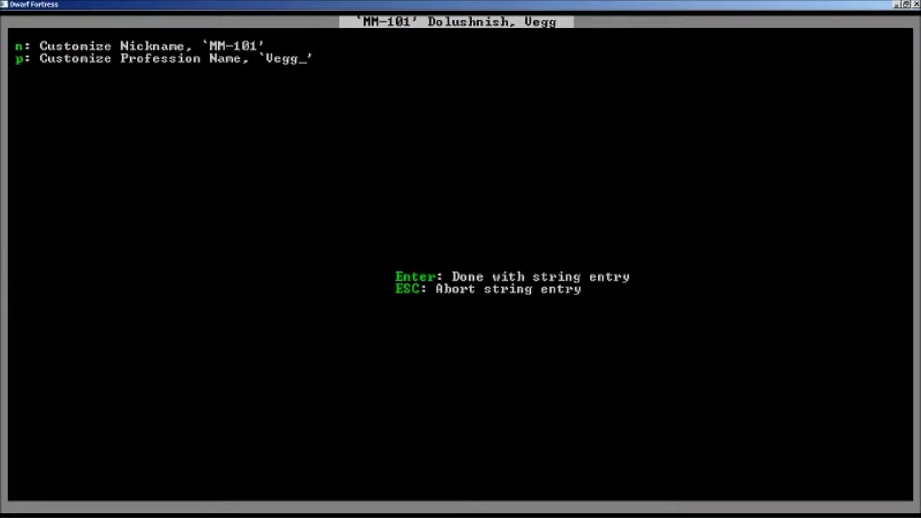
type("an")
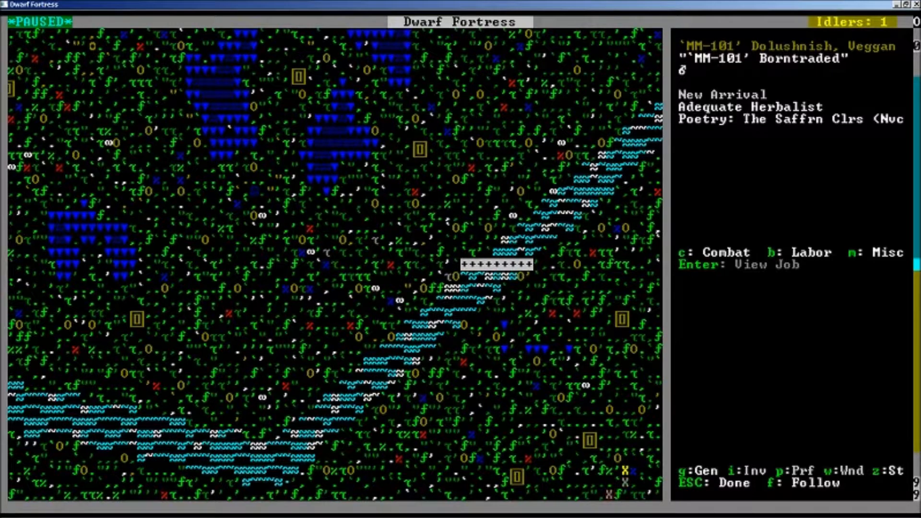
key("Escape")
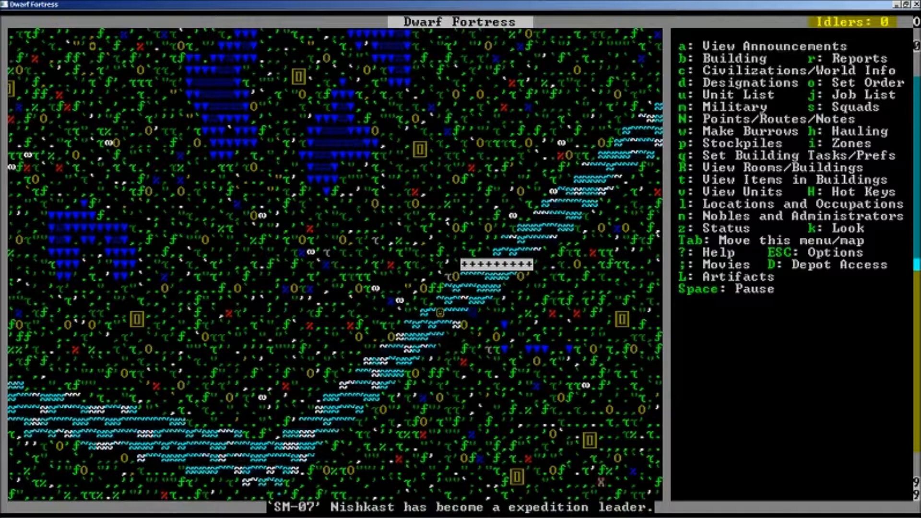
key("space")
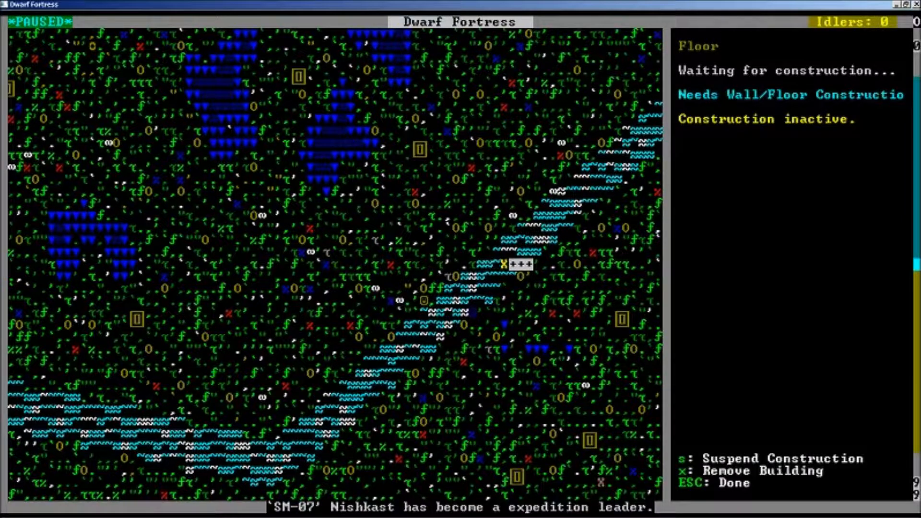
key("Escape")
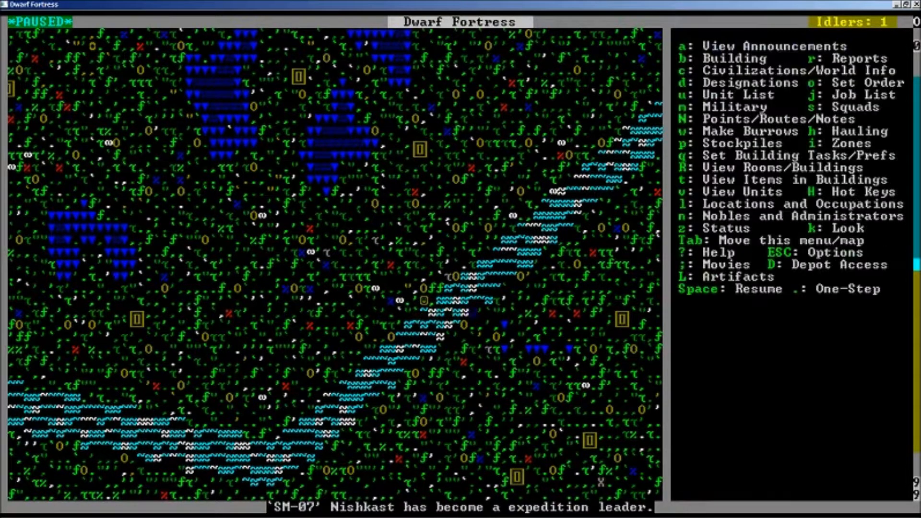
key("space")
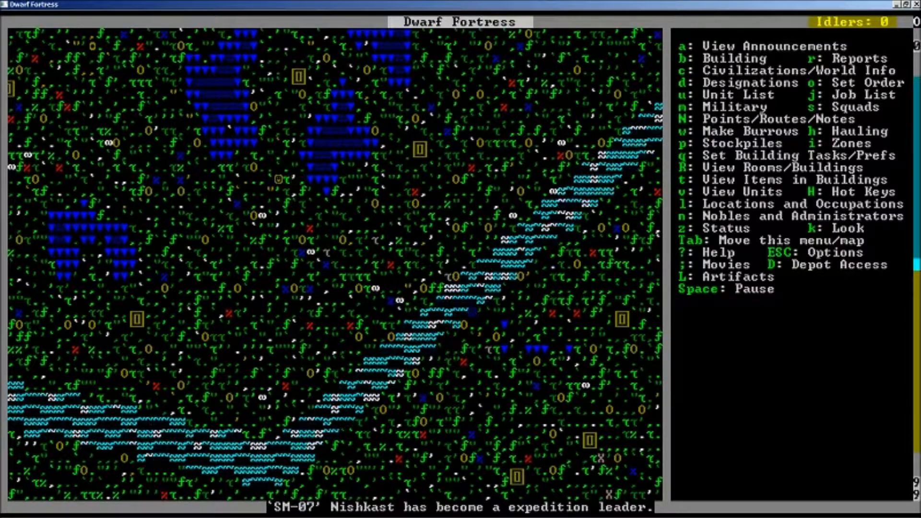
key("space")
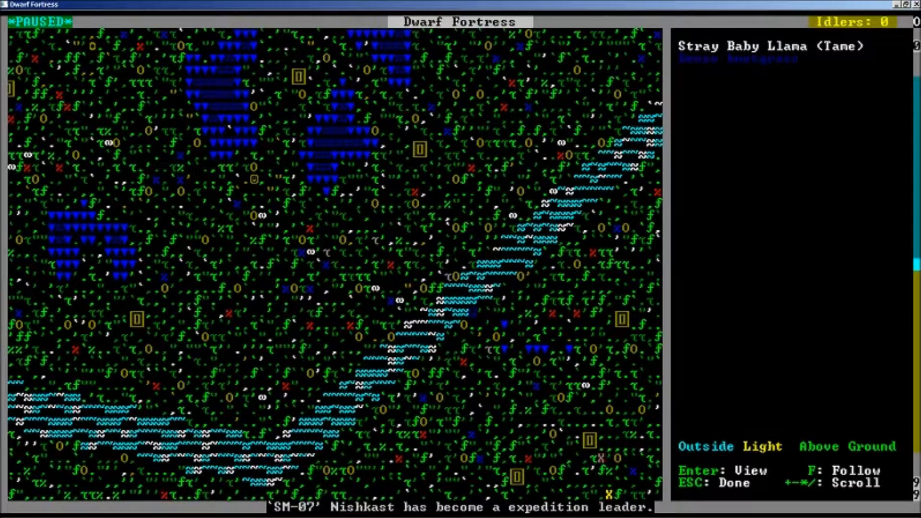
key("Escape")
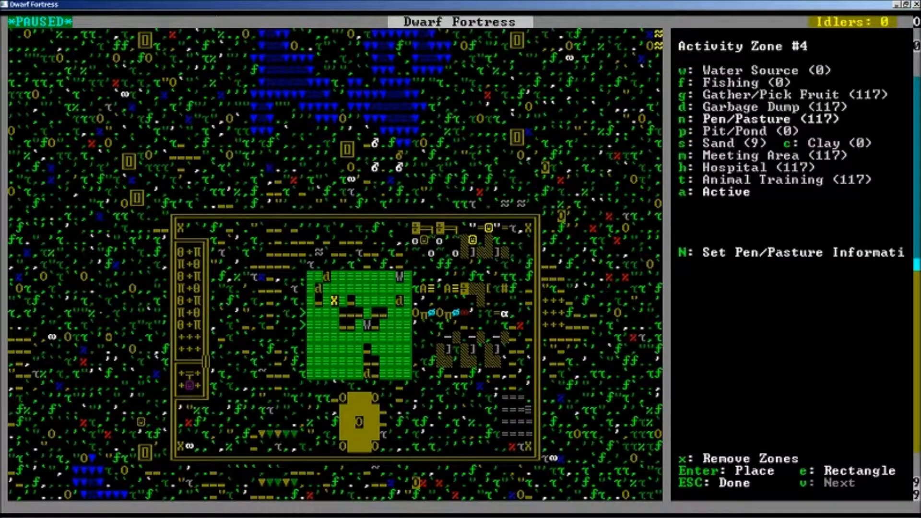
key("Escape")
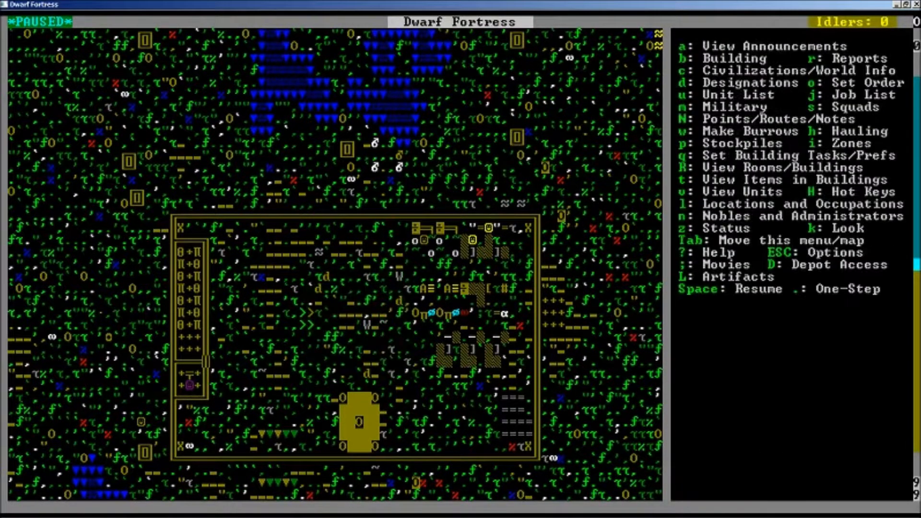
key("space")
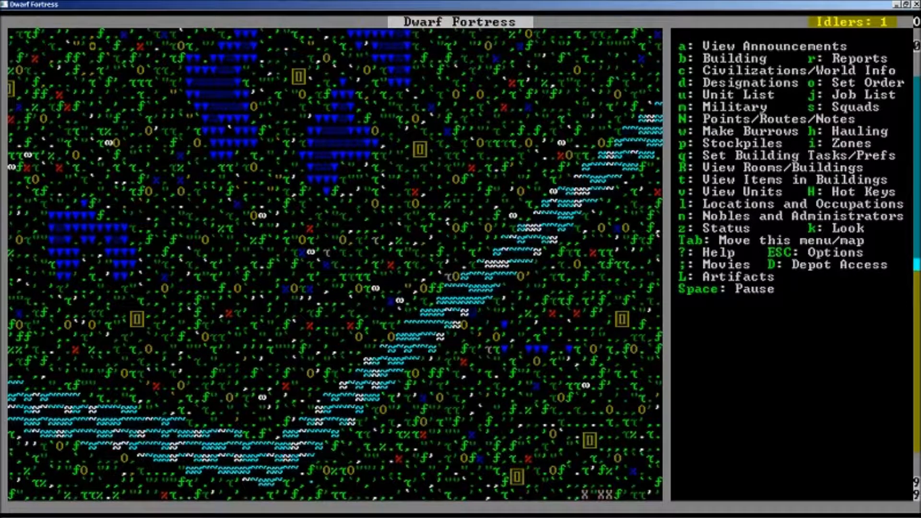
Pause the game and give the newly arrived miller the nickname SF-103
key("space")
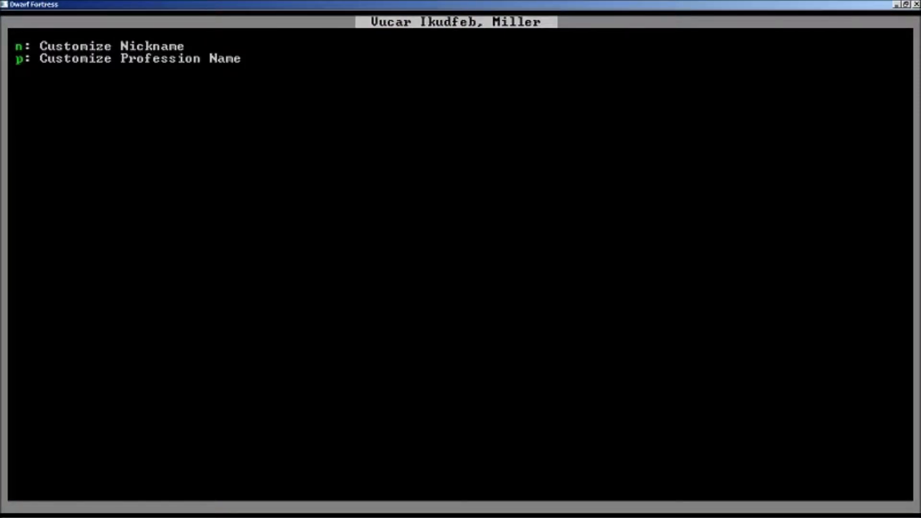
key("n")
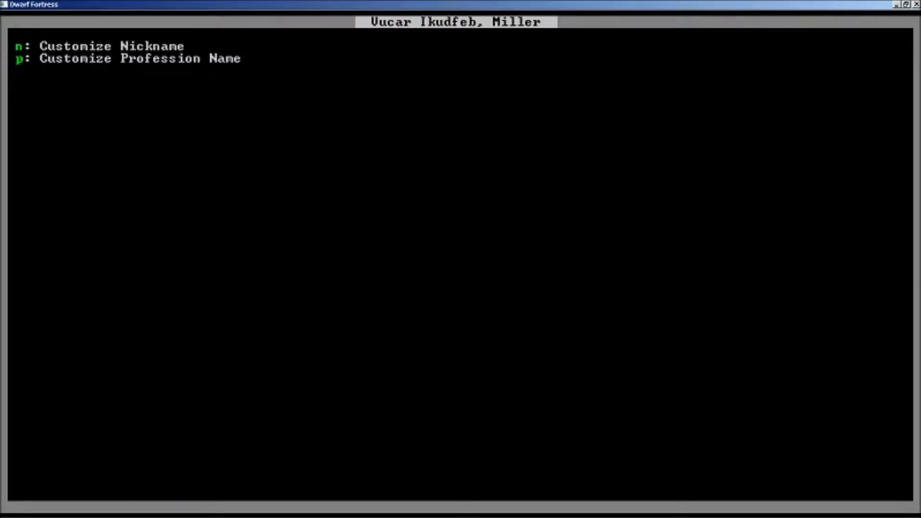
type("SF")
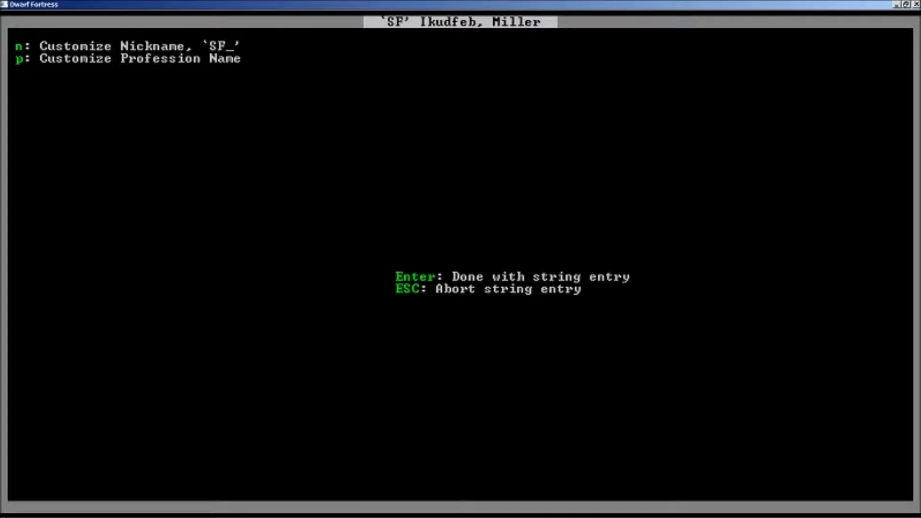
type("-103")
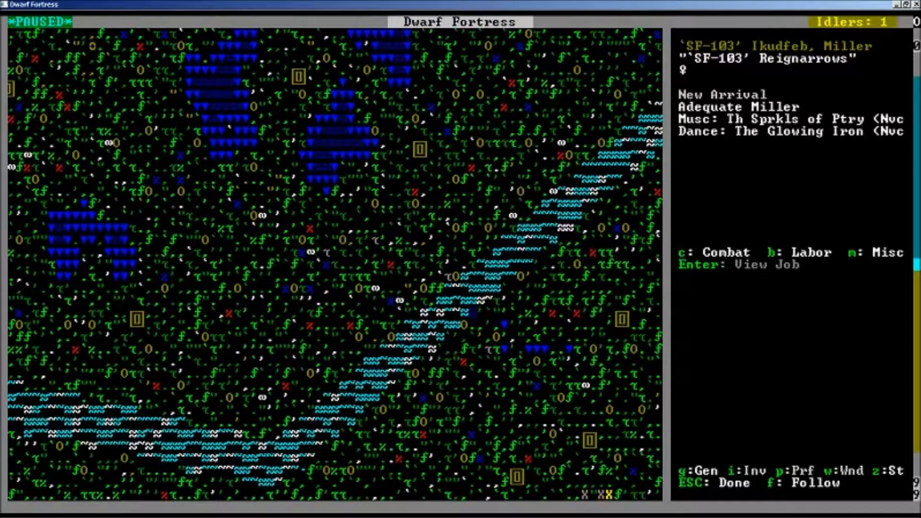
key("Escape")
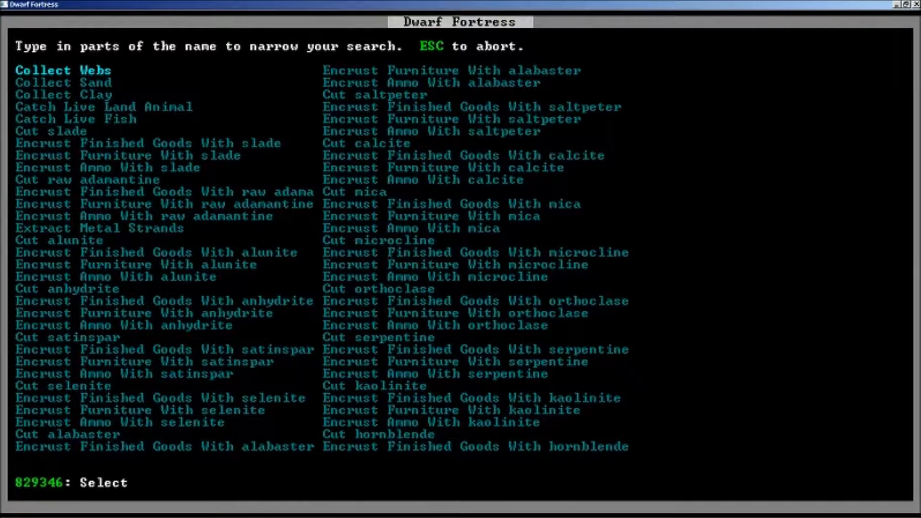
Filter the job search with 'QU', browse matches like milk quartz finished goods, then type 'PR'
type("q")
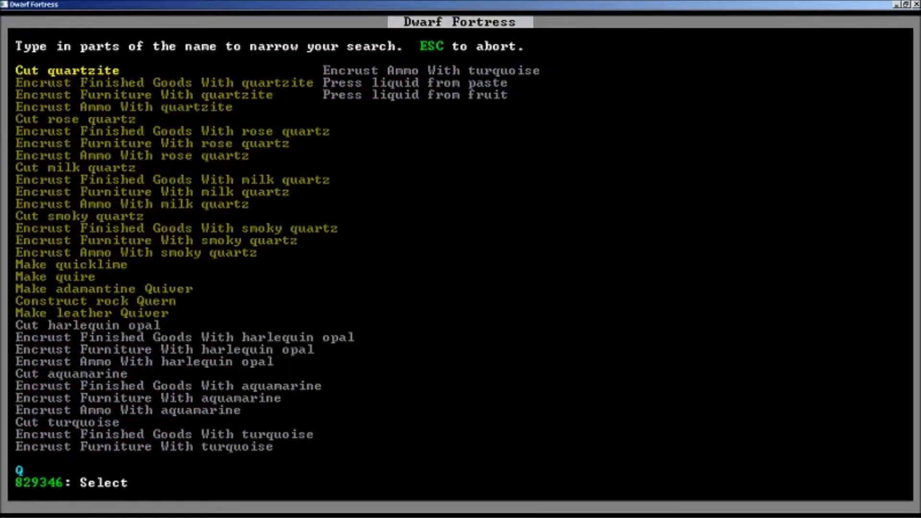
type("U")
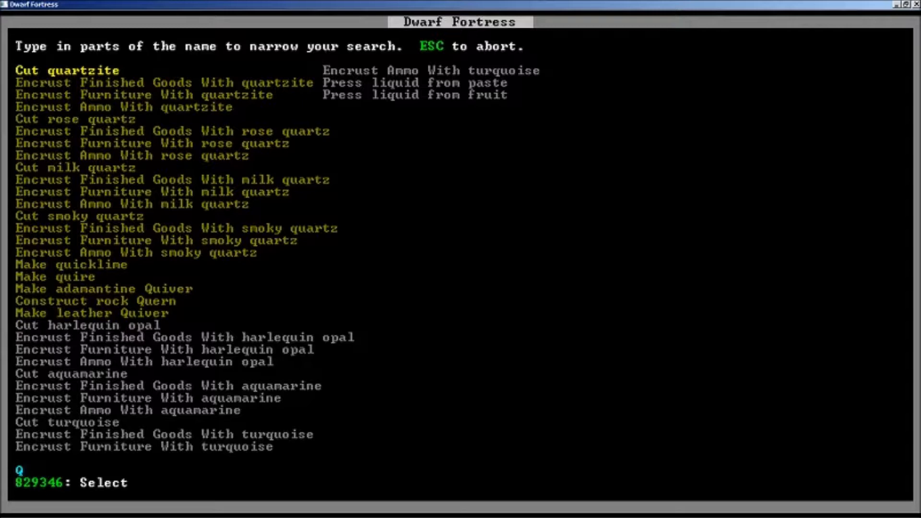
key("down")
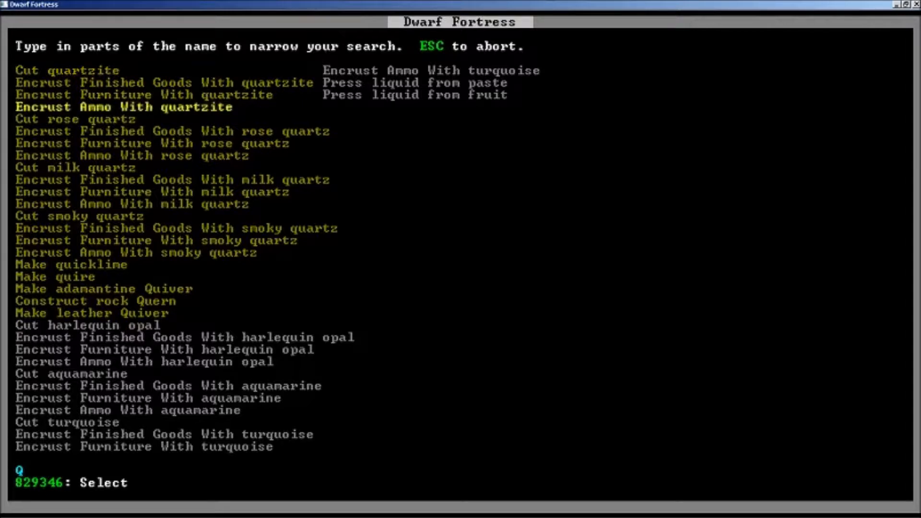
key("down")
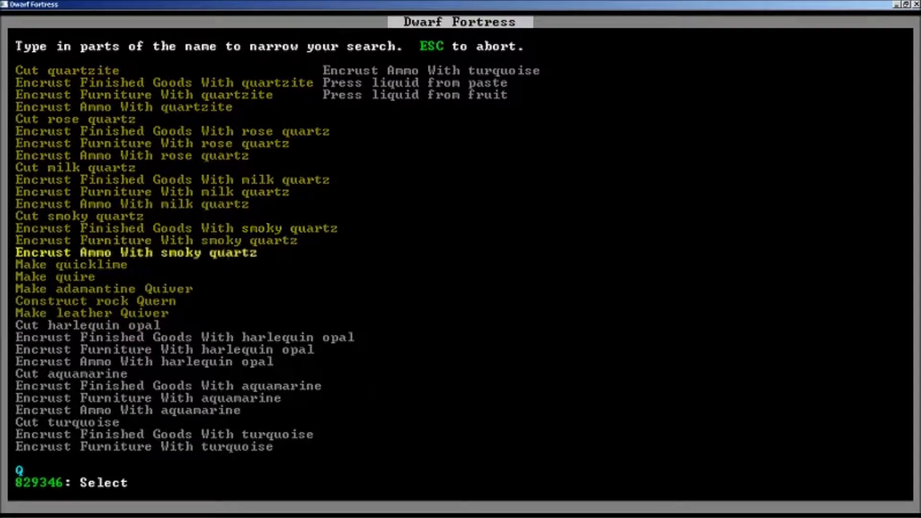
key("down")
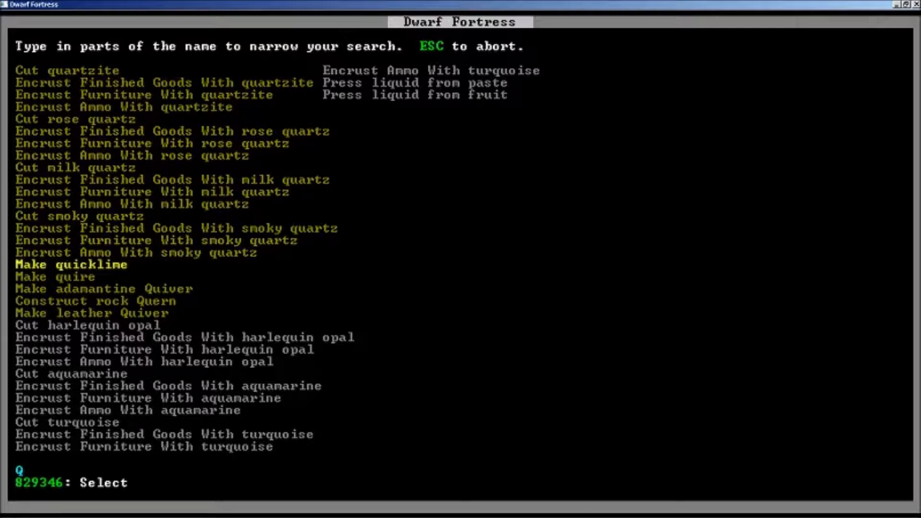
key("down")
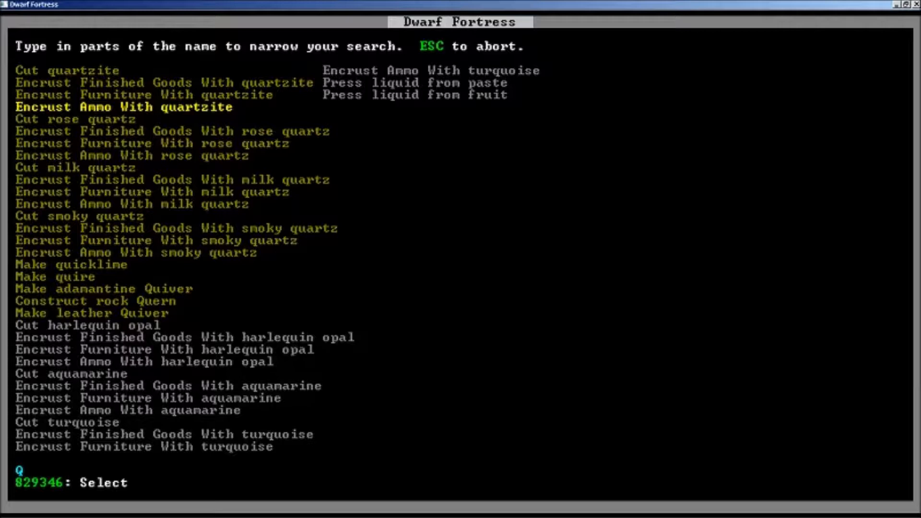
key("down")
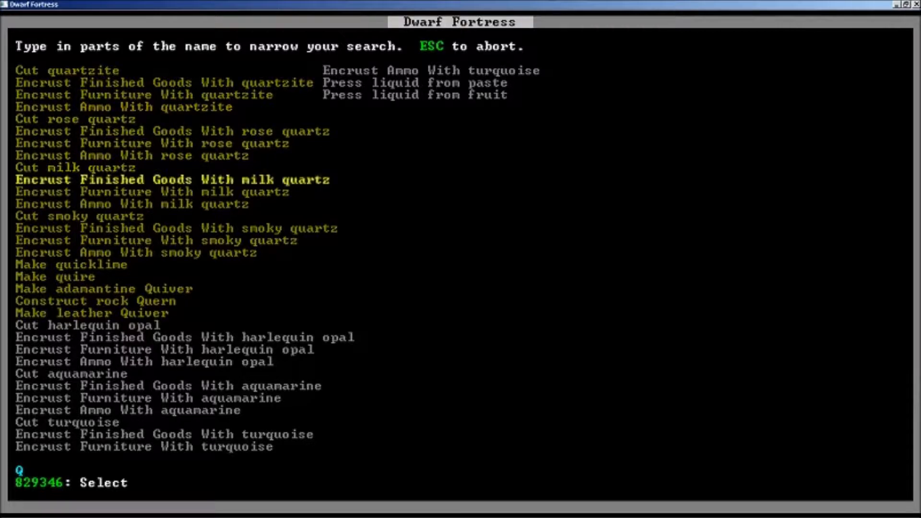
key("down")
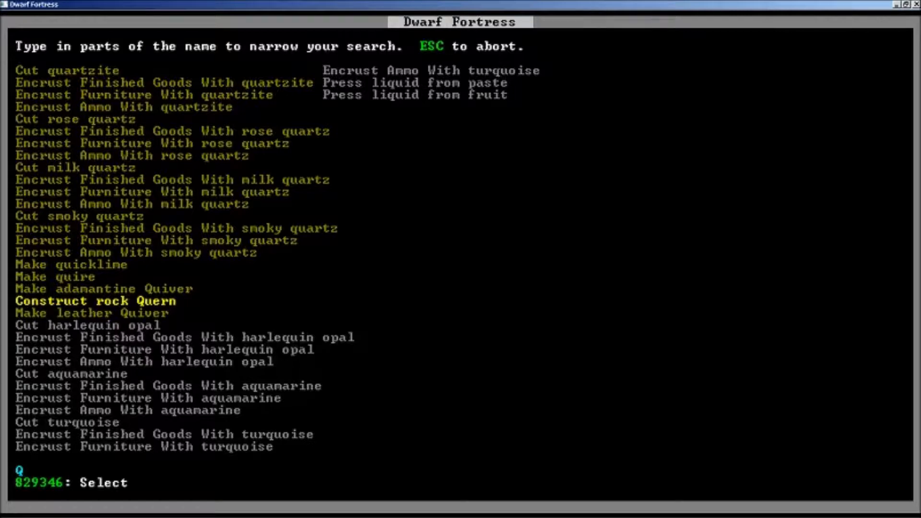
type("PR")
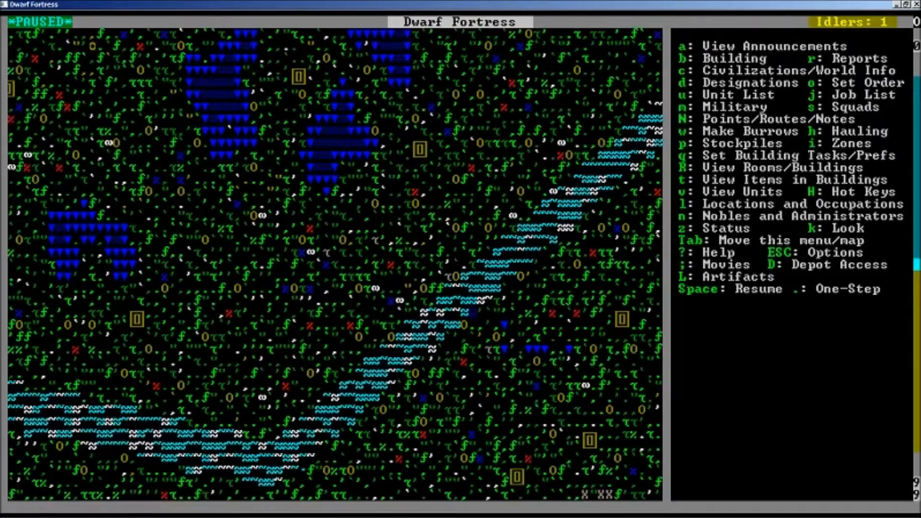
Pause the game to begin choosing a structure to build
key("space")
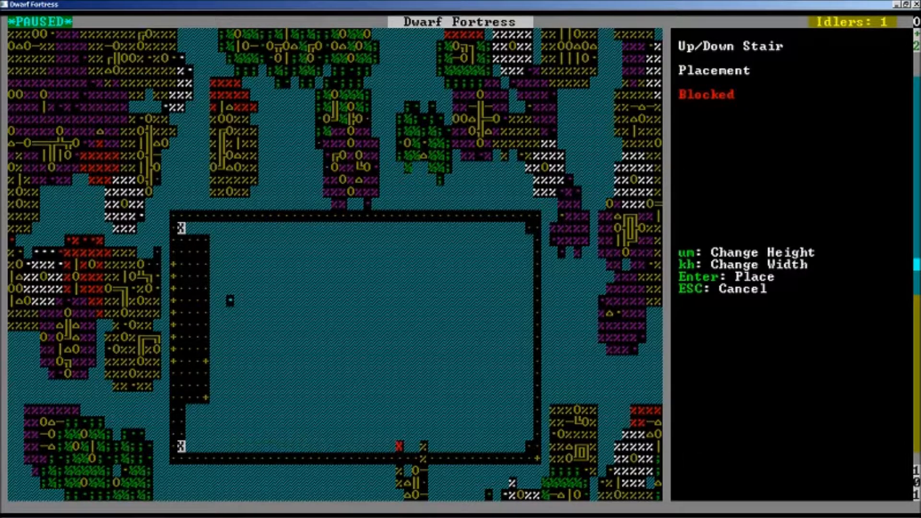
key("Enter")
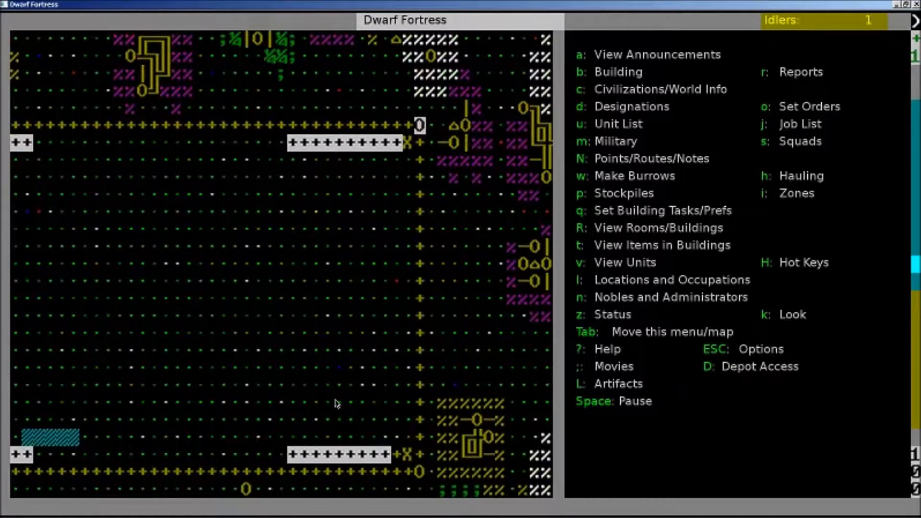
mouse_move(328, 457)
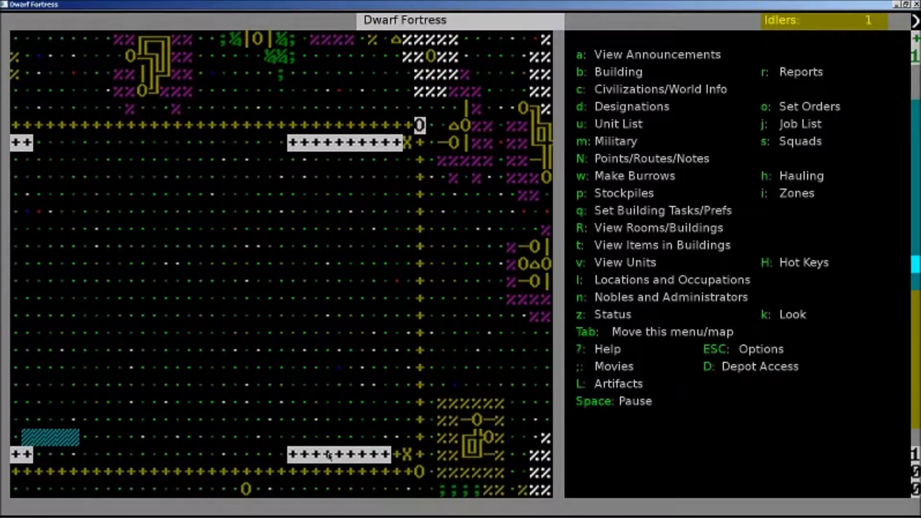
mouse_move(395, 460)
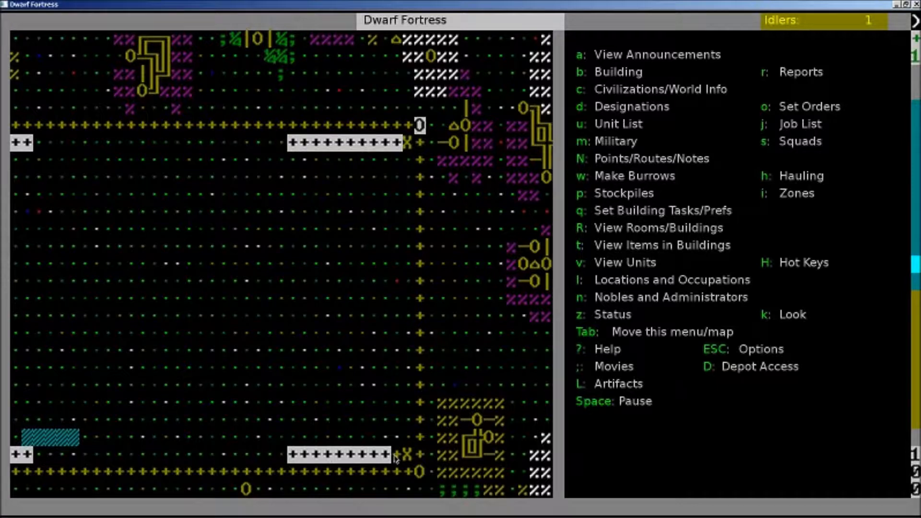
mouse_move(395, 458)
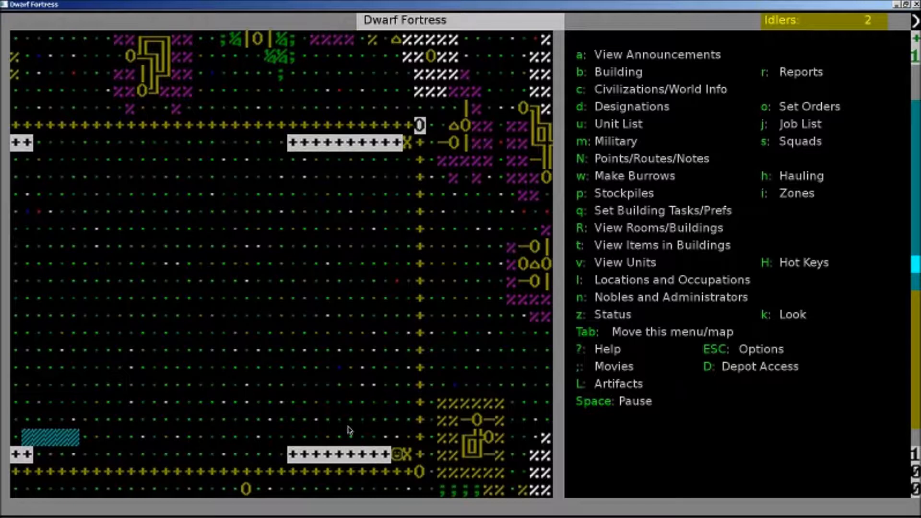
mouse_move(226, 342)
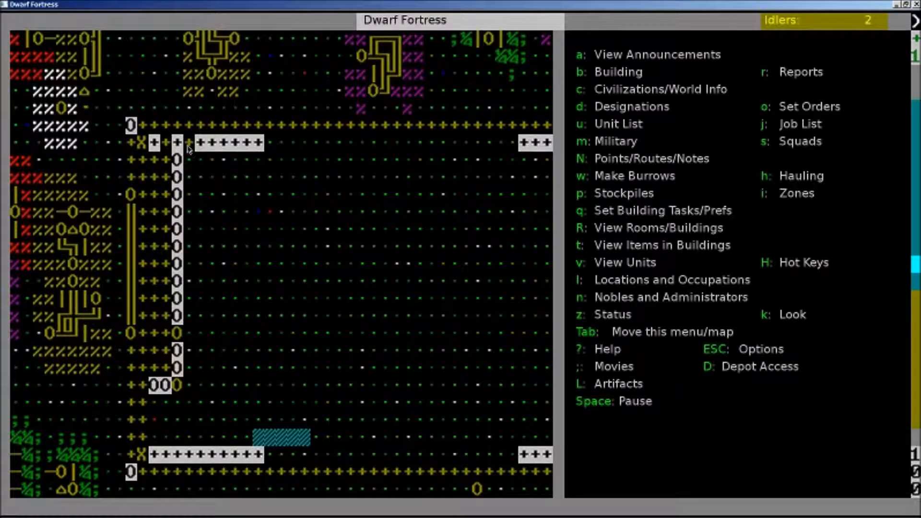
mouse_move(194, 149)
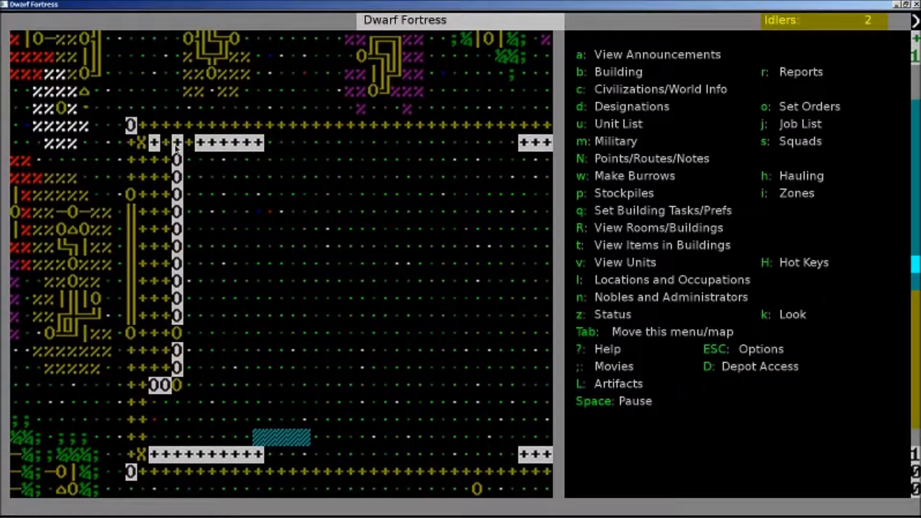
mouse_move(202, 256)
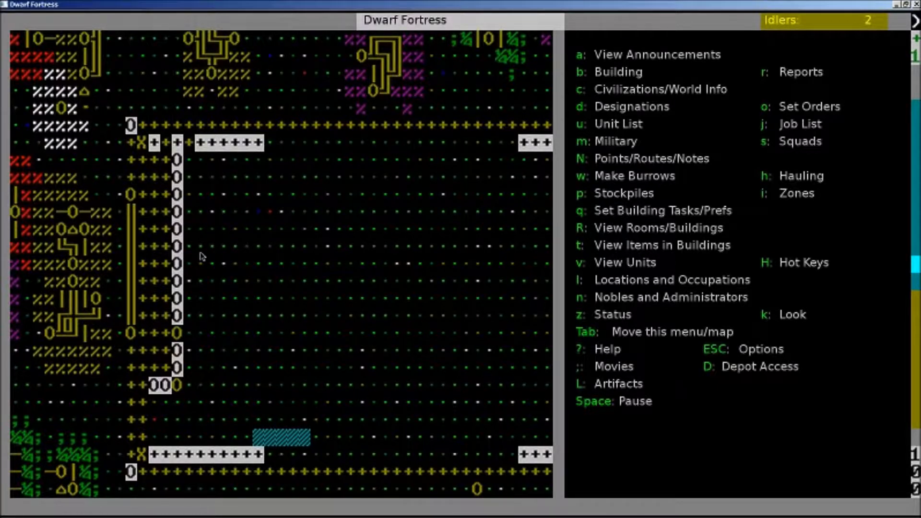
mouse_move(152, 204)
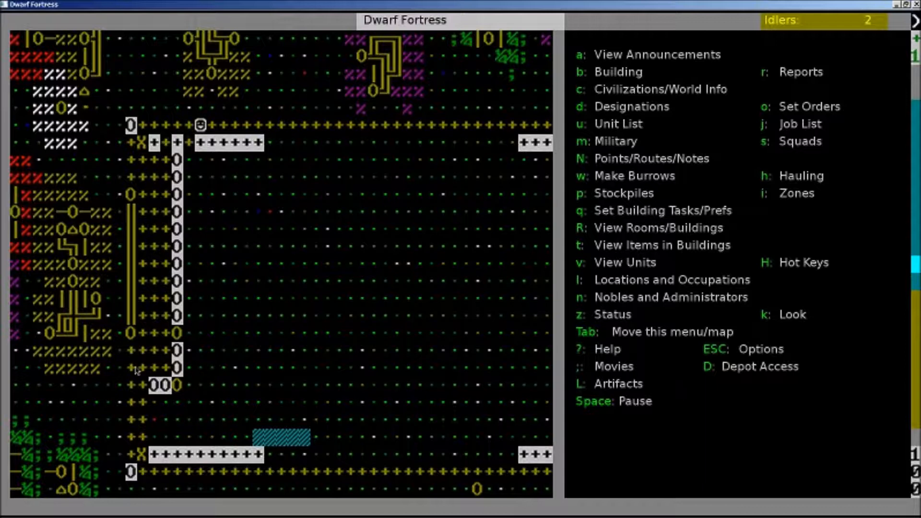
mouse_move(120, 222)
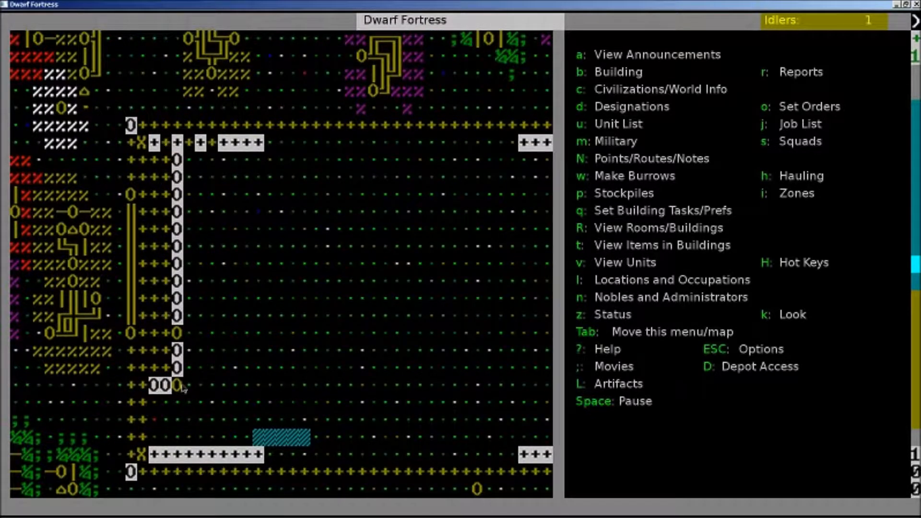
mouse_move(182, 163)
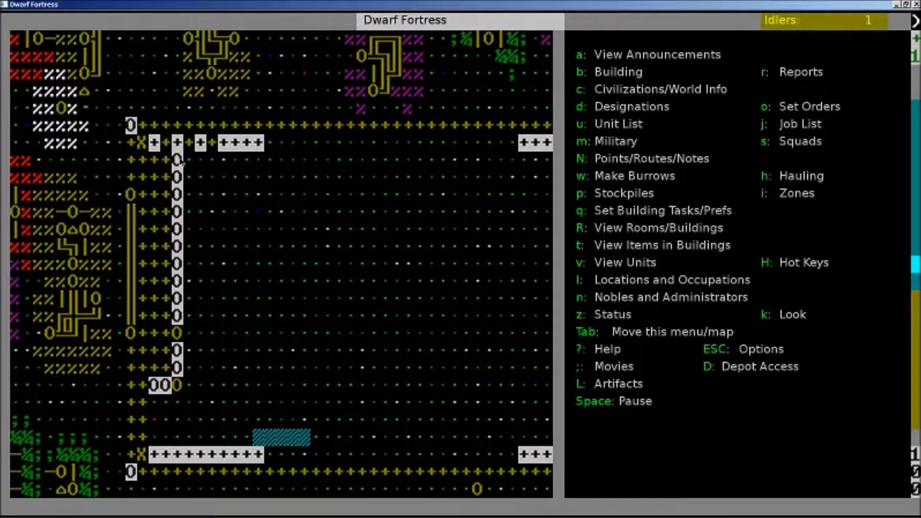
mouse_move(189, 380)
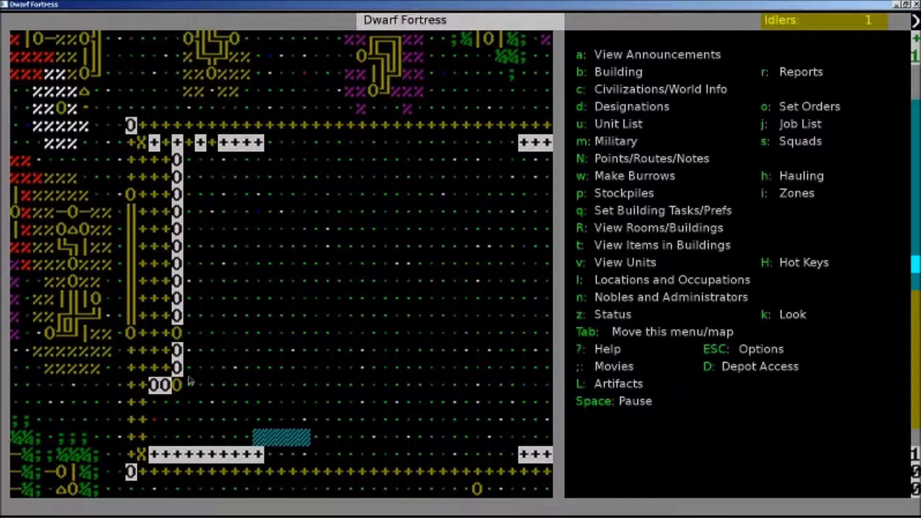
mouse_move(179, 165)
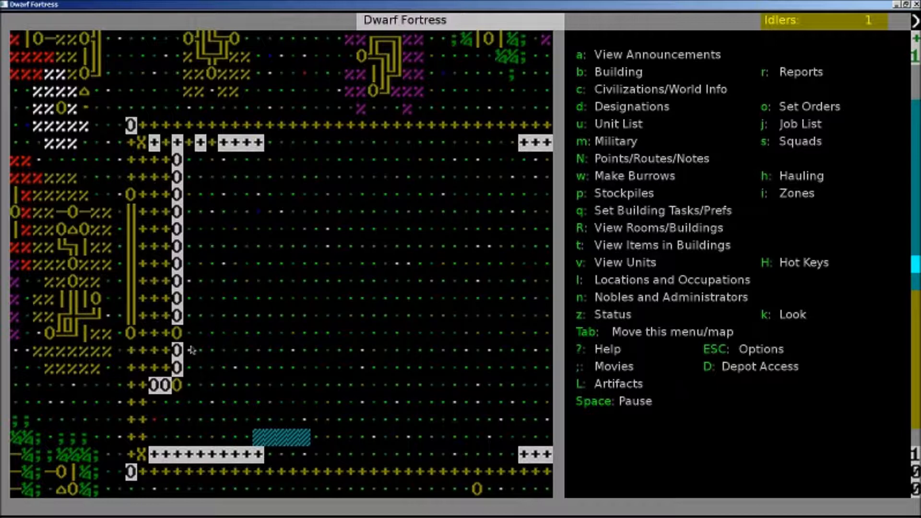
mouse_move(179, 335)
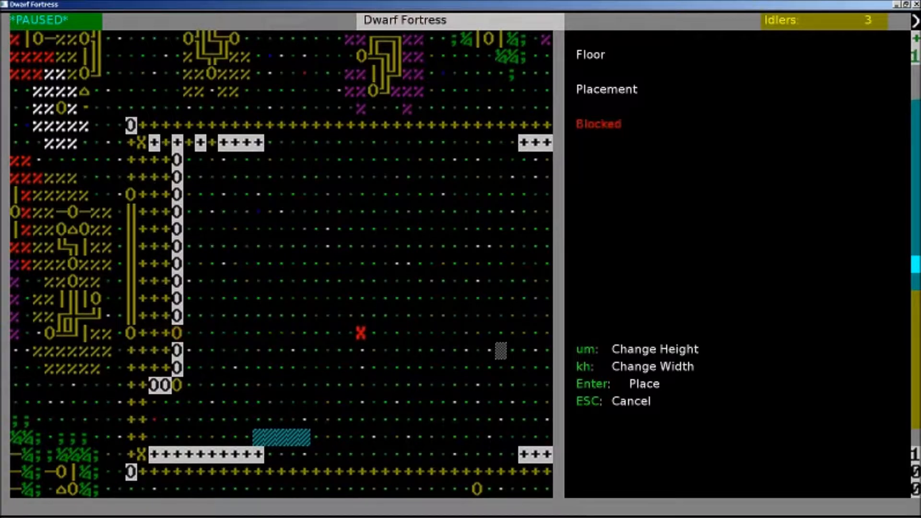
mouse_move(132, 460)
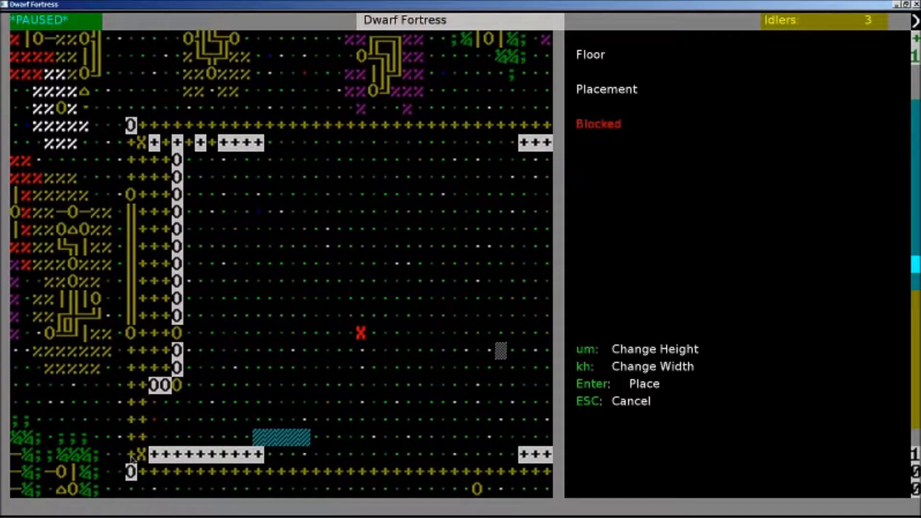
mouse_move(145, 470)
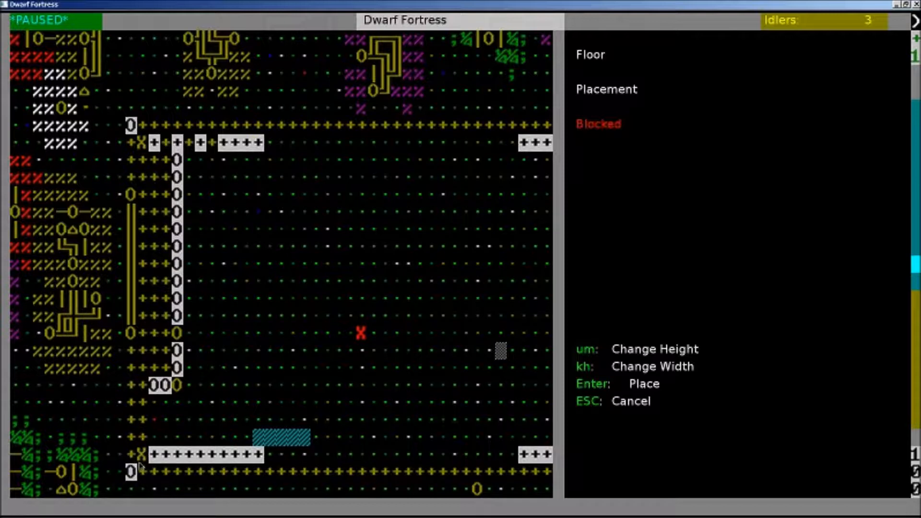
mouse_move(112, 505)
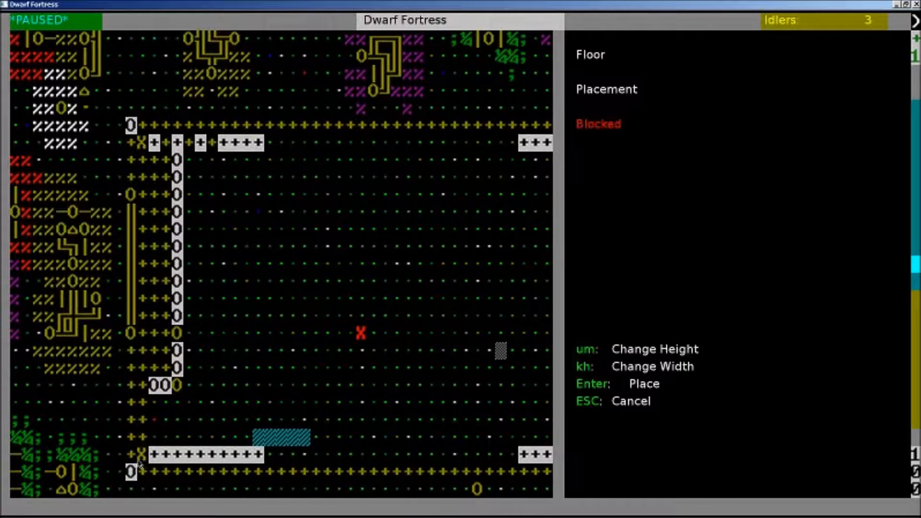
mouse_move(131, 473)
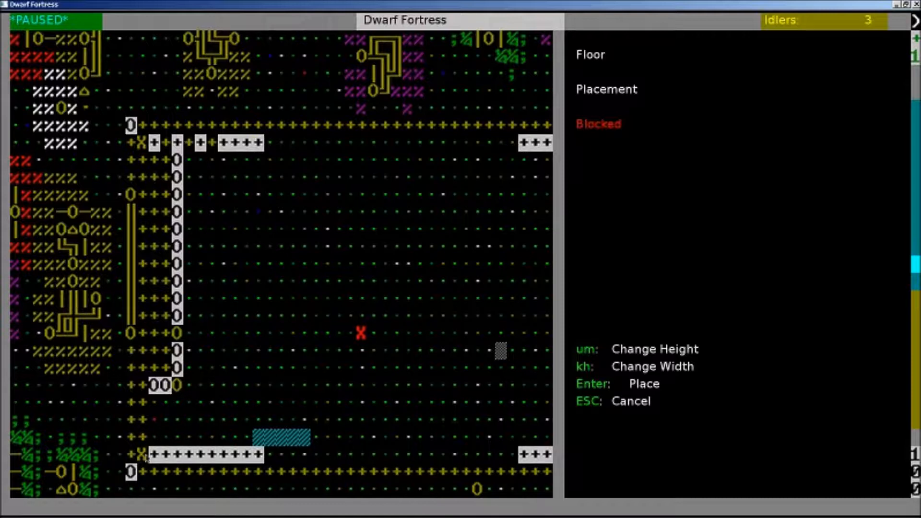
mouse_move(123, 448)
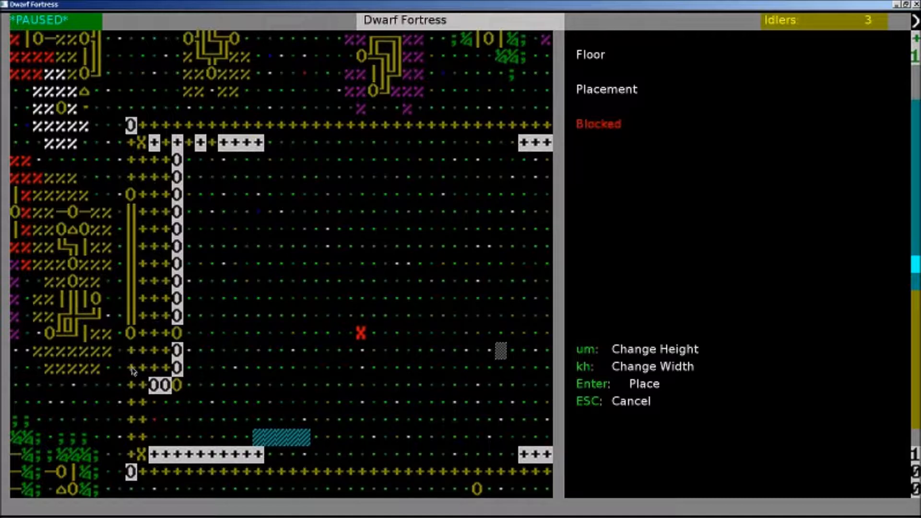
mouse_move(134, 392)
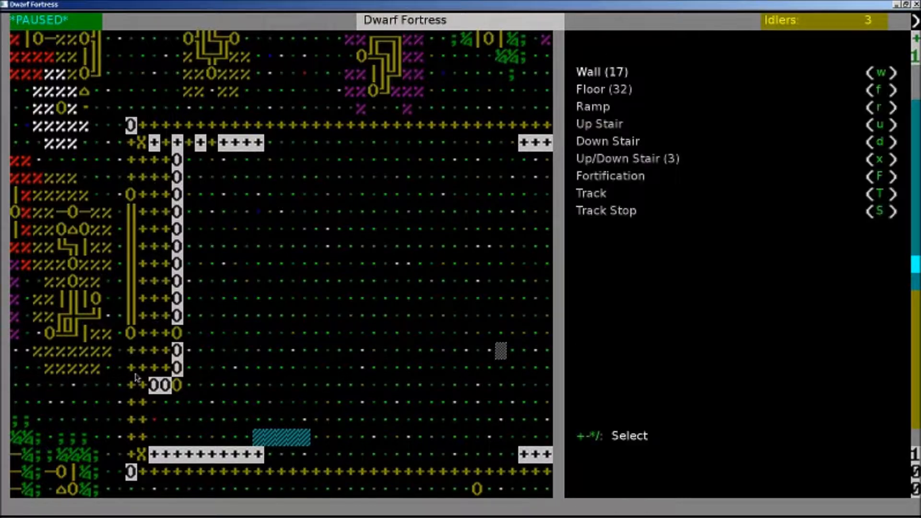
Leave the construction options and return to the fortress map
key("Escape")
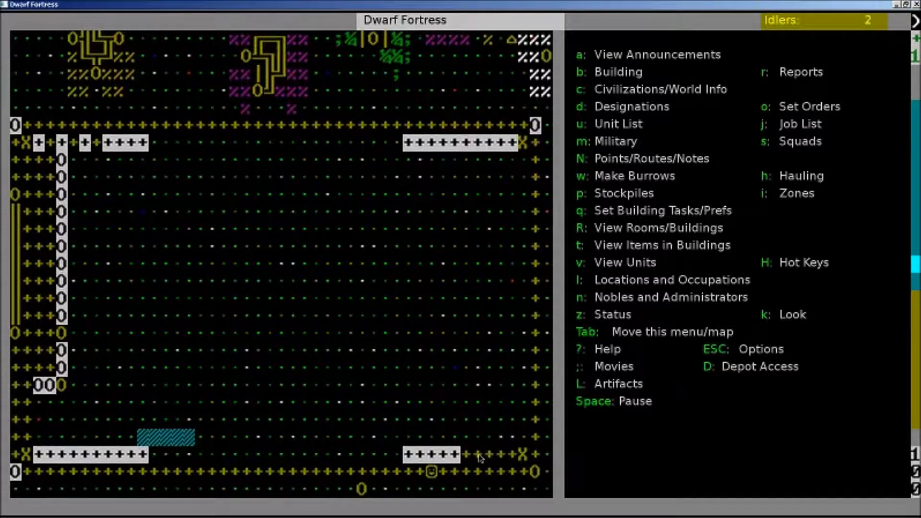
mouse_move(464, 455)
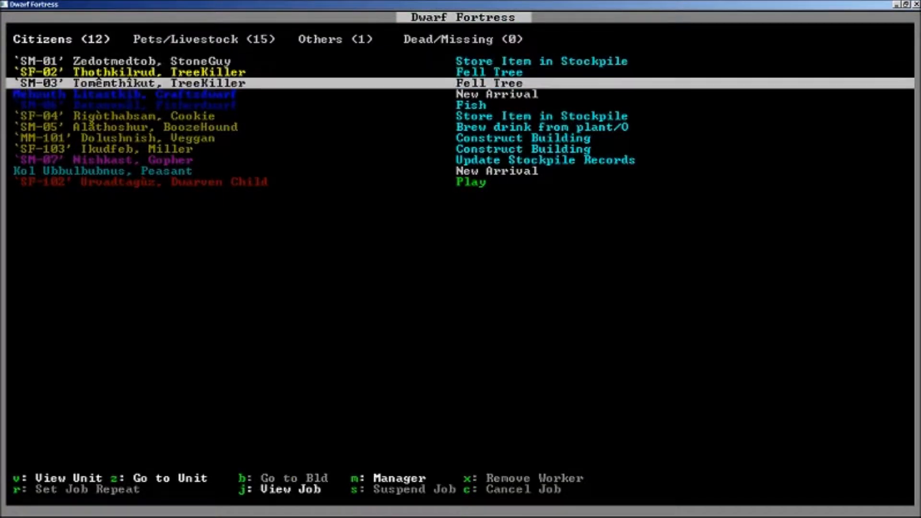
Bring up the new craftsdwarf's unit details
key("Down")
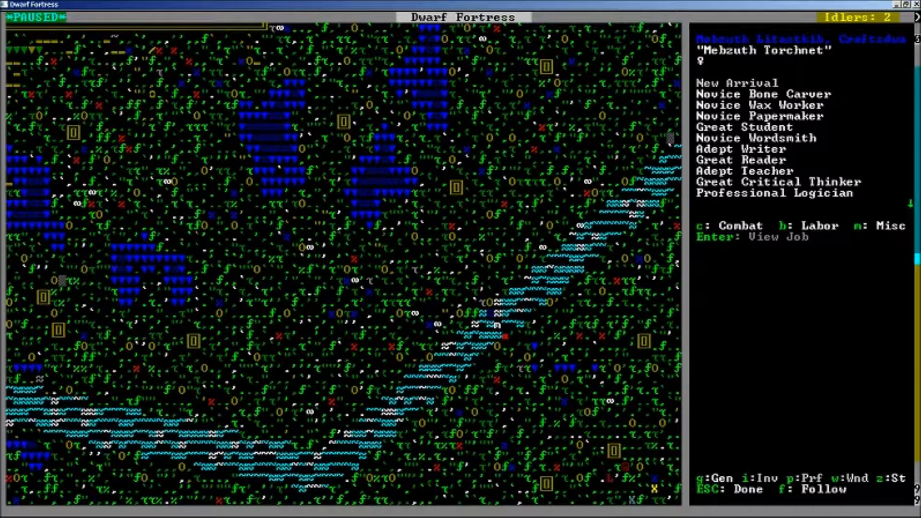
mouse_move(671, 496)
type("M")
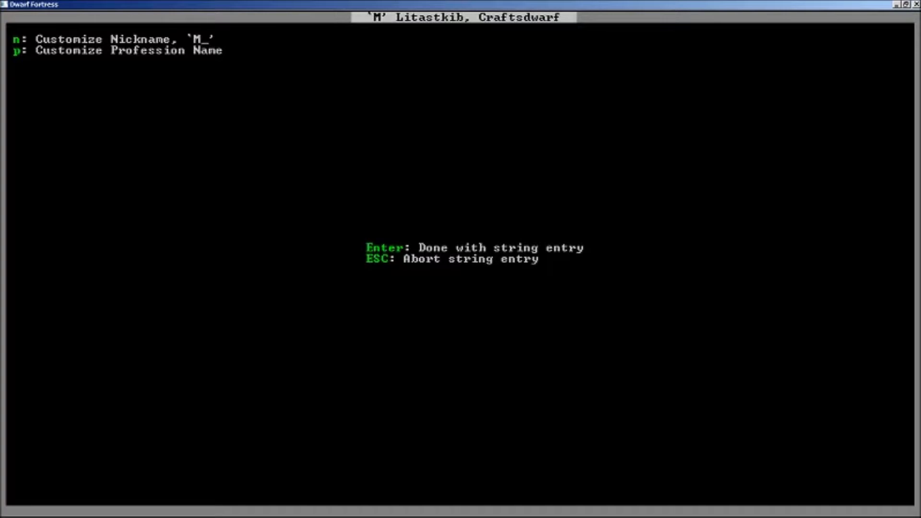
Enter 'F-10' as the rest of the craftsdwarf's nickname
type("F-10")
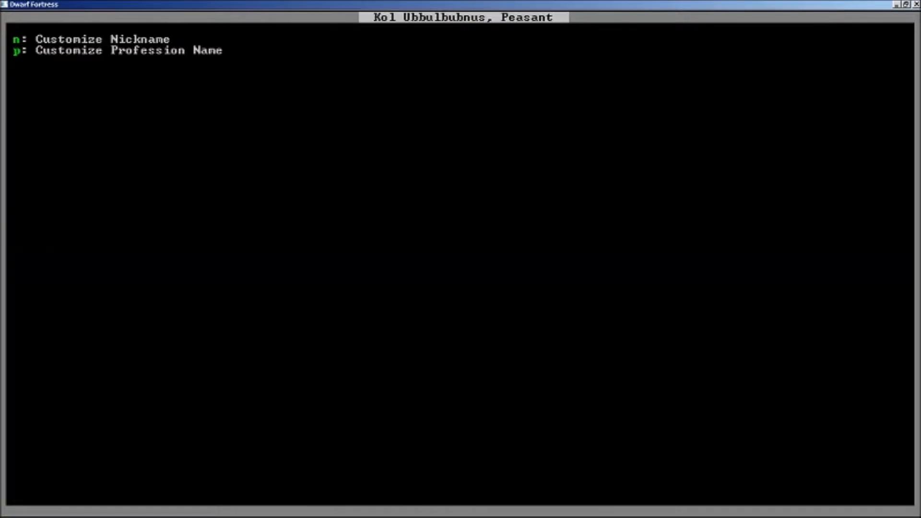
Enter the peasant's nickname as MM-105
type("M")
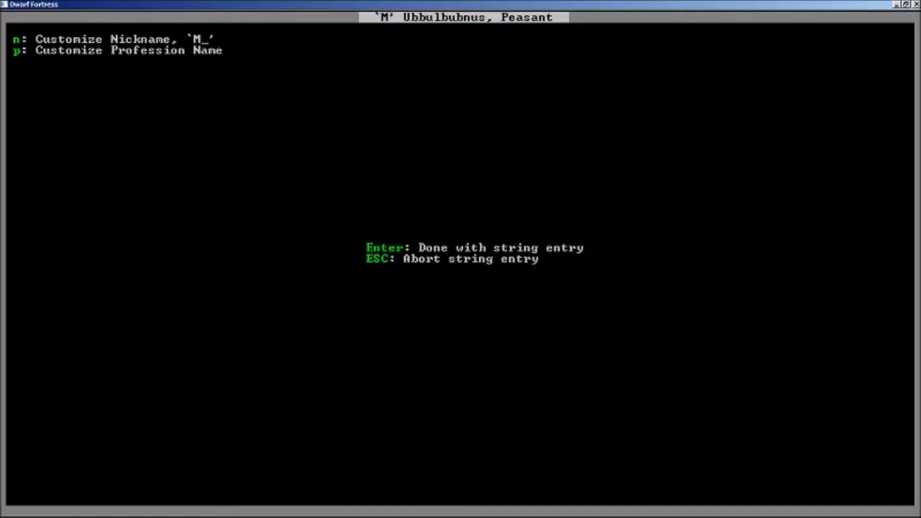
type("M-")
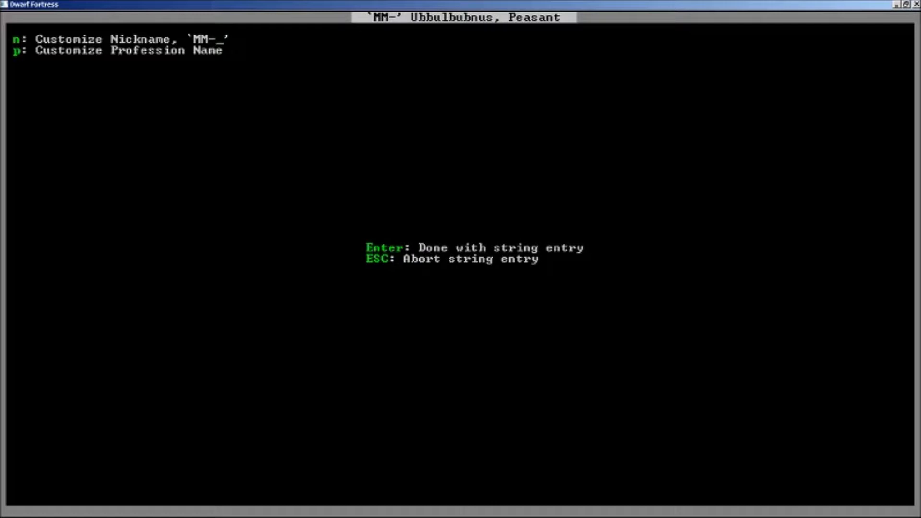
type("105")
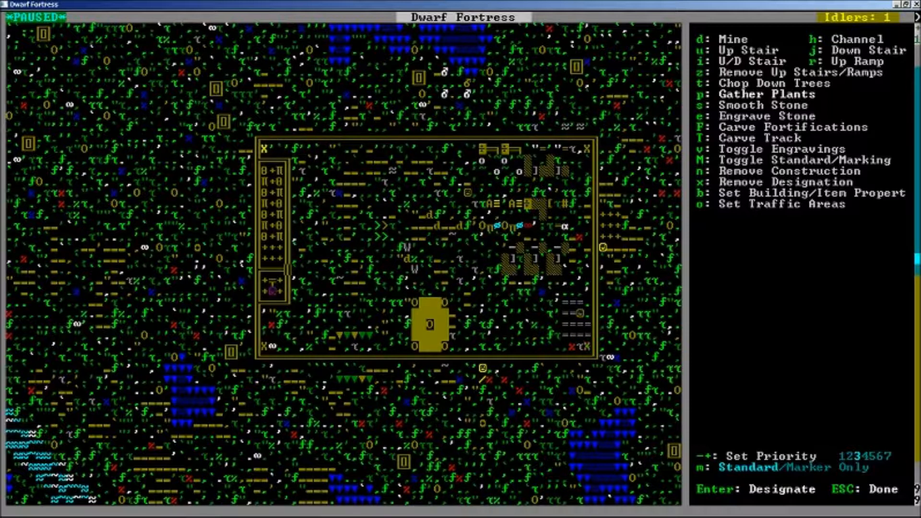
Start marking plants for gathering and scroll down the listed options
key("Escape")
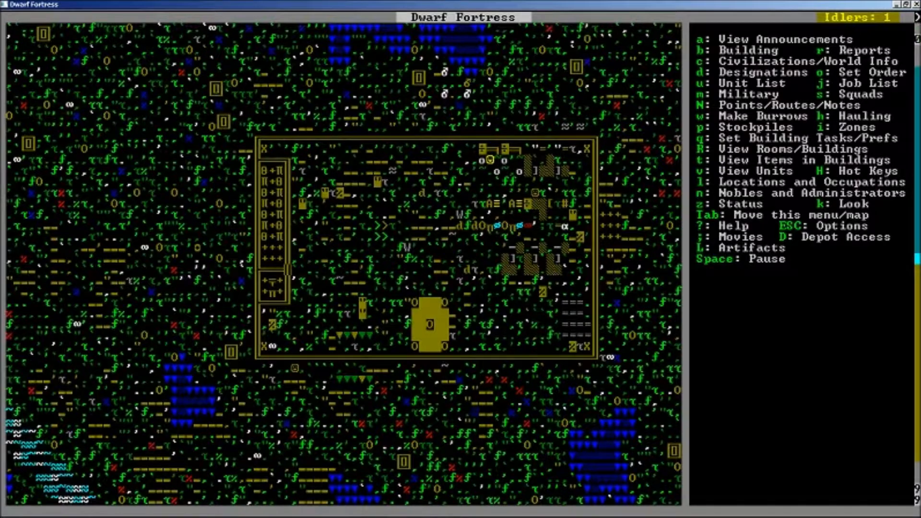
scroll("down", 3)
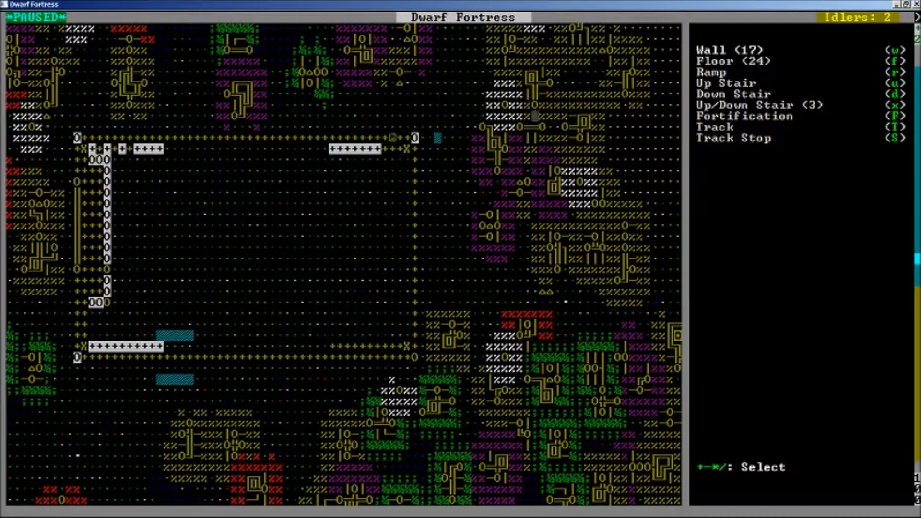
Exit the current menu
key("Escape")
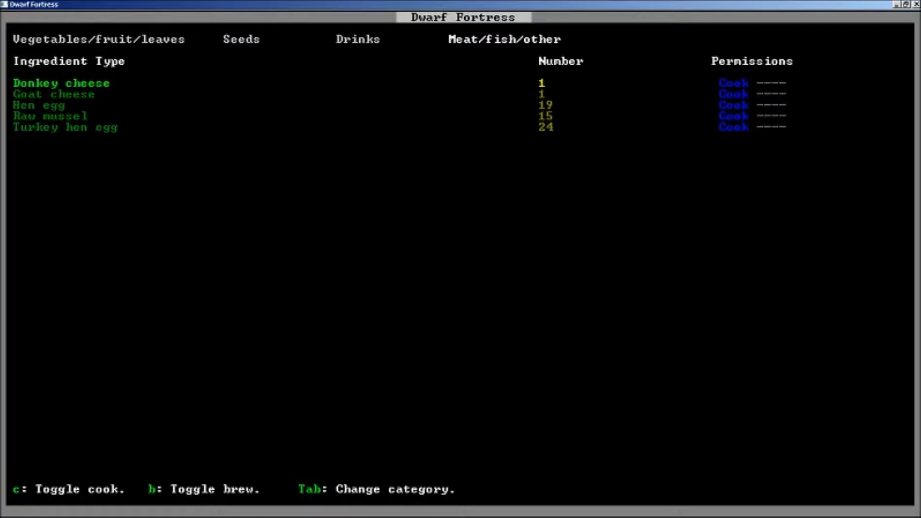
Switch from the kitchen ingredient list to the stocks inventory
key("Escape")
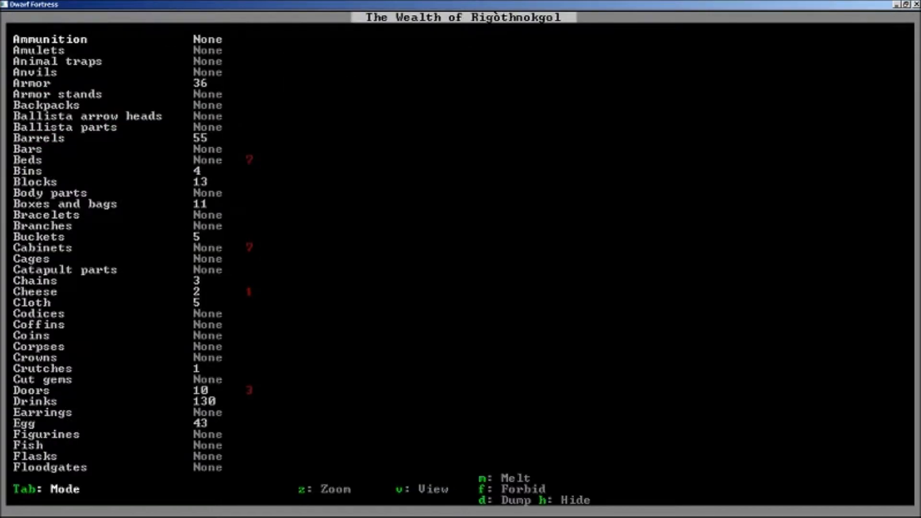
Scroll the Stocks list to Prepared meals and expand it to show the 67 stews
left_click(26, 160)
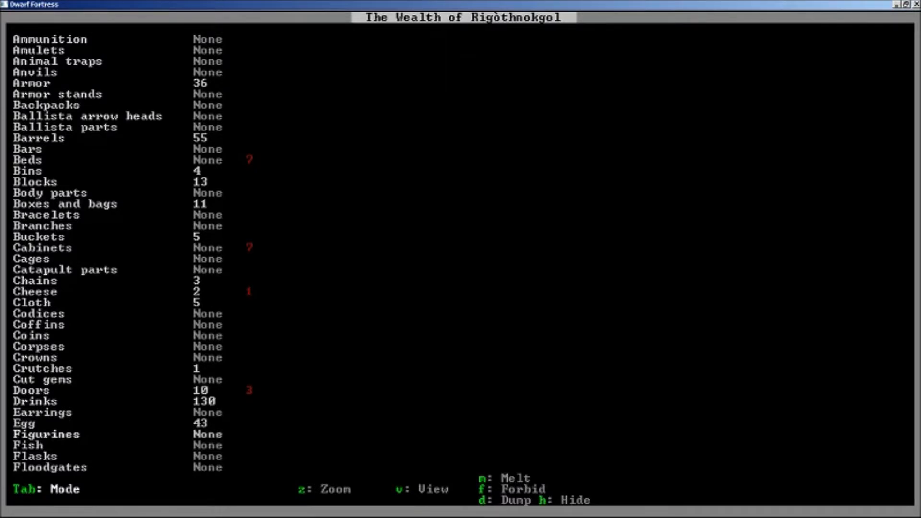
scroll("down", 3)
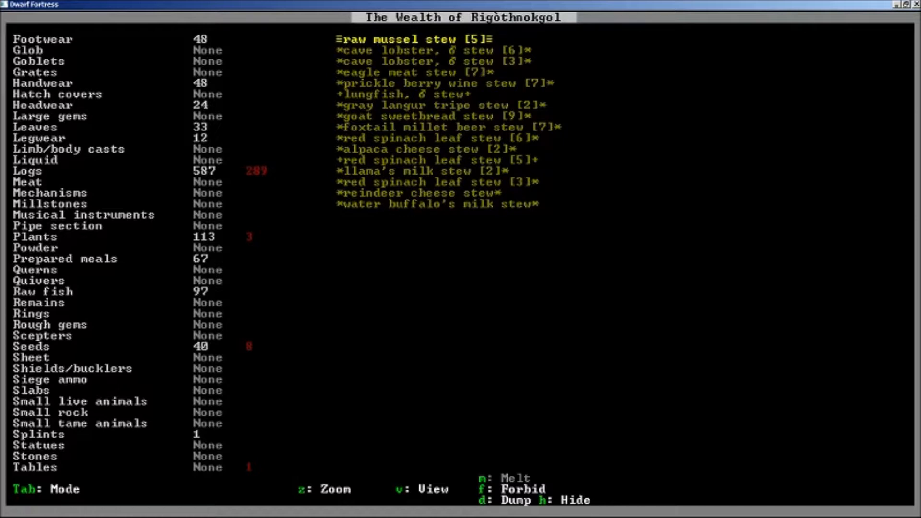
Exit the Stocks inventory back to the fortress map
key("Escape")
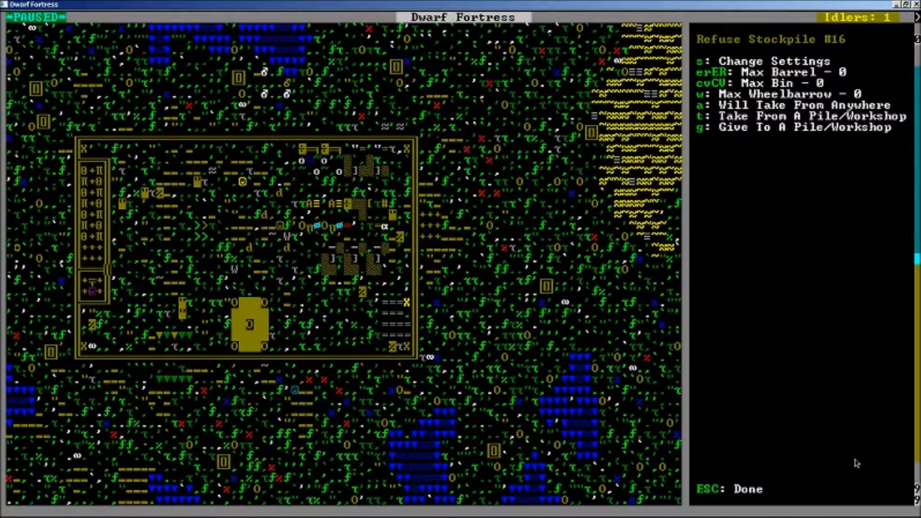
Close the refuse stockpile settings and briefly view the activity zones
key("Escape")
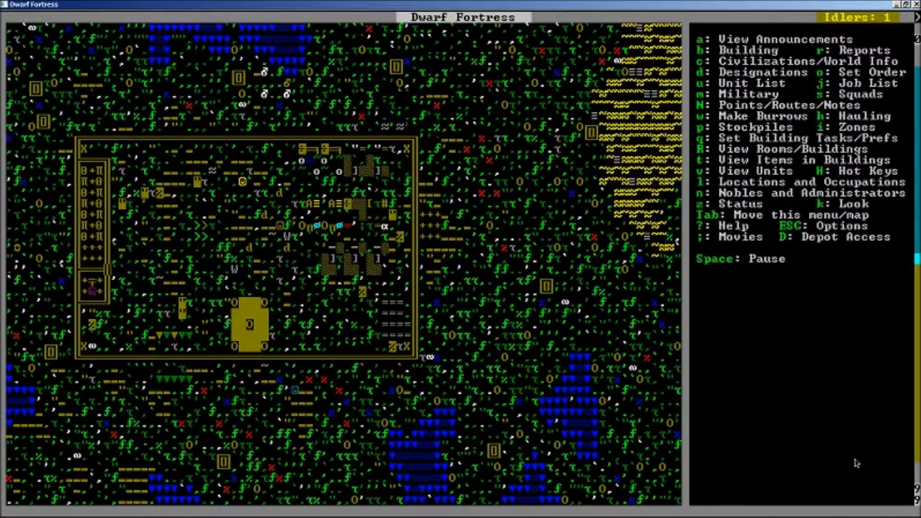
key("i")
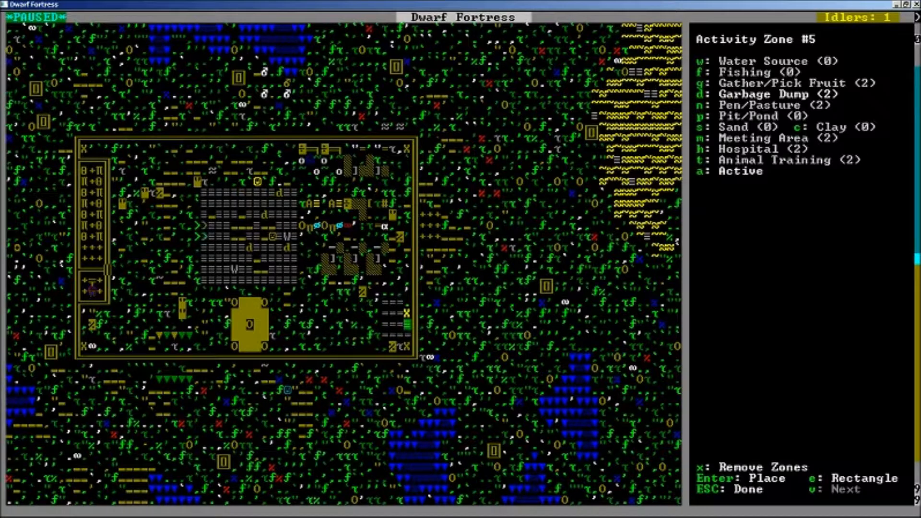
key("Escape")
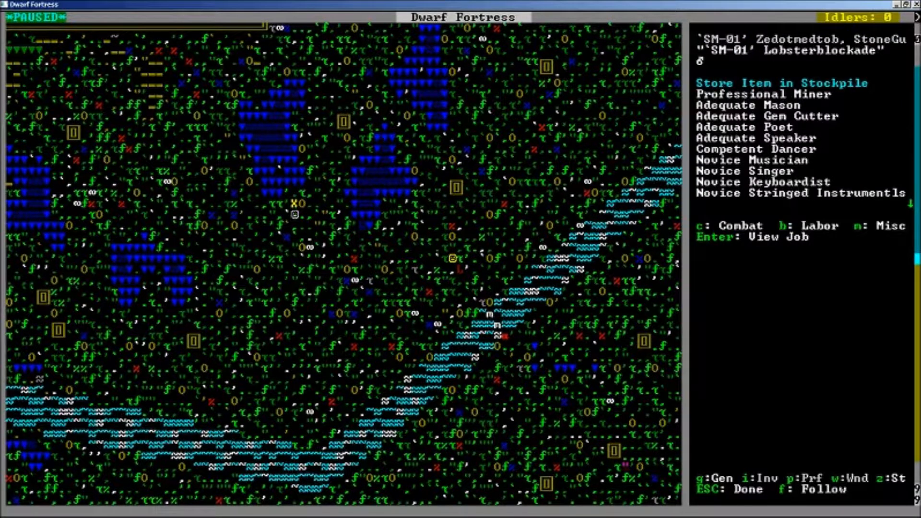
Close the miner SM-01's profile
key("Escape")
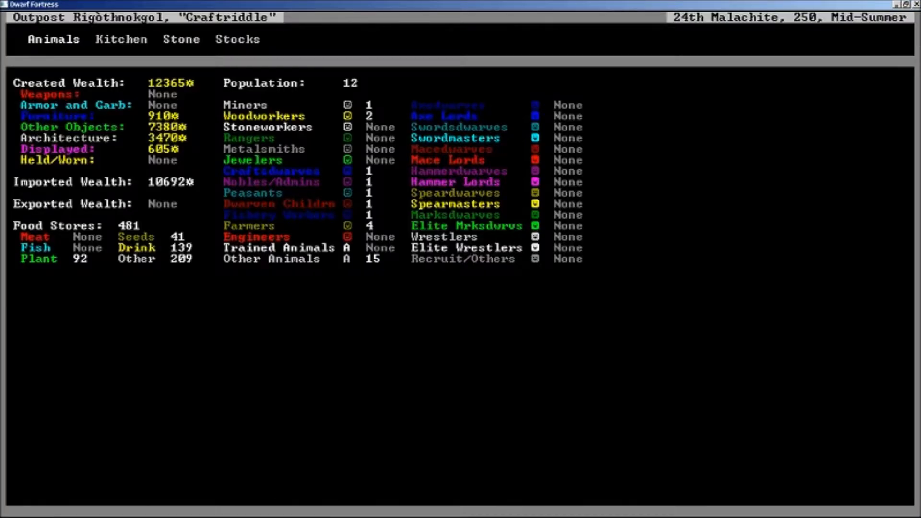
Exit the status overview showing 12,365 created wealth
key("Escape")
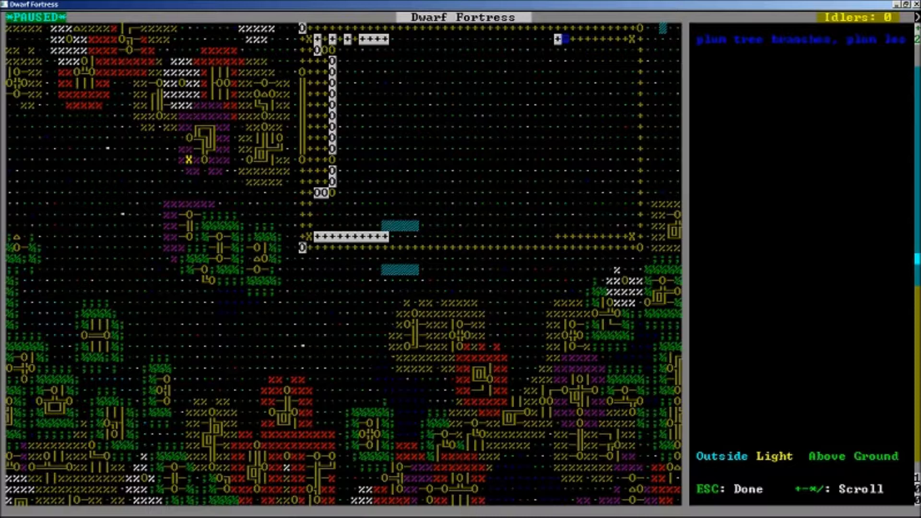
Leave look mode and close the plum tree branches description
key("Escape")
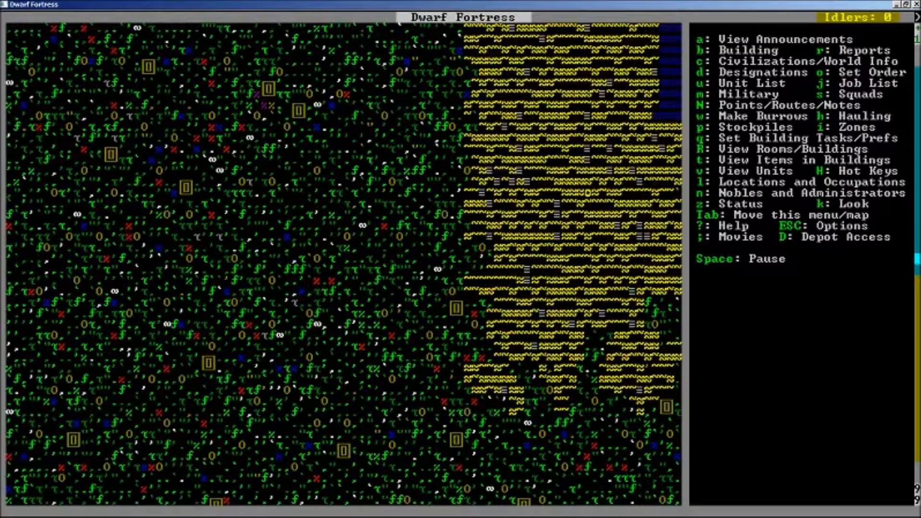
Enter Look mode to examine the black sand tile beside the fortress walls
key("i")
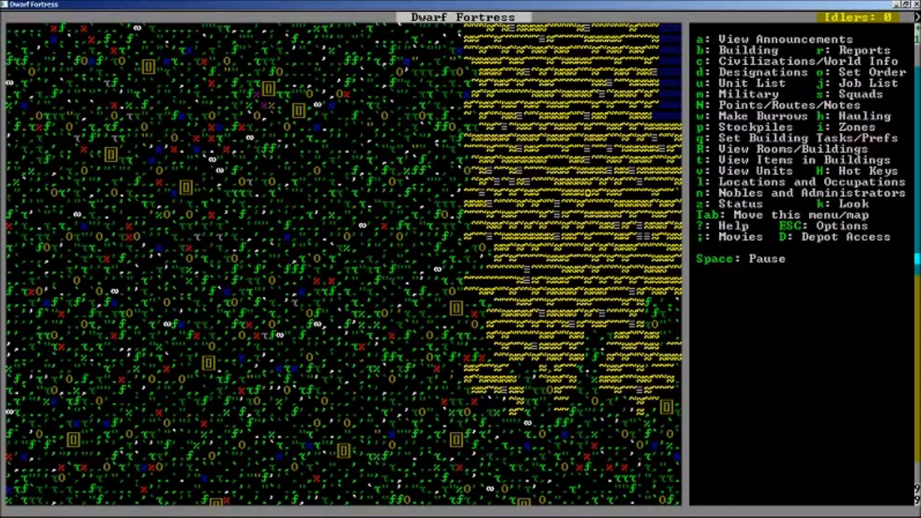
key("k")
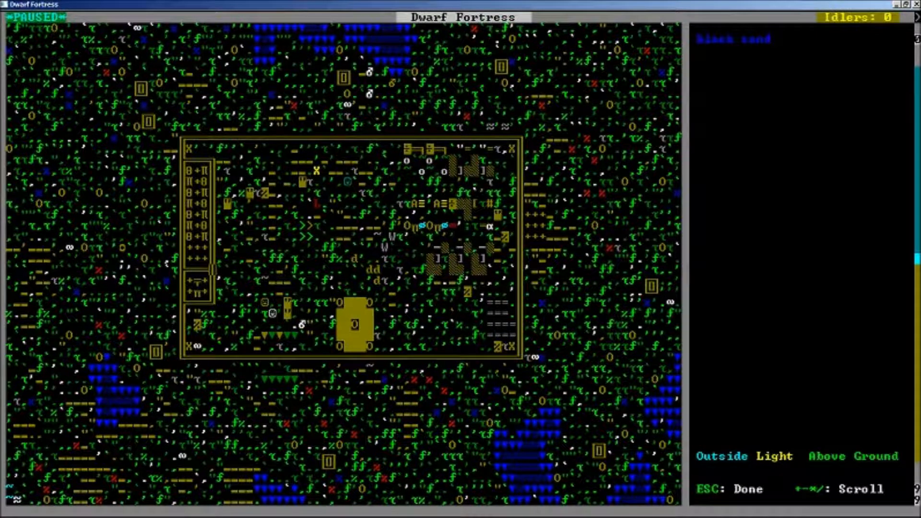
key("Escape")
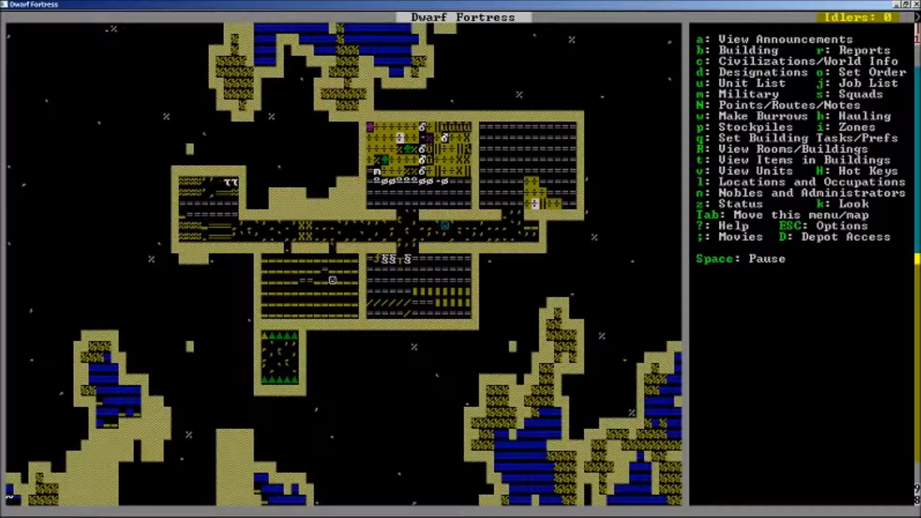
key("k")
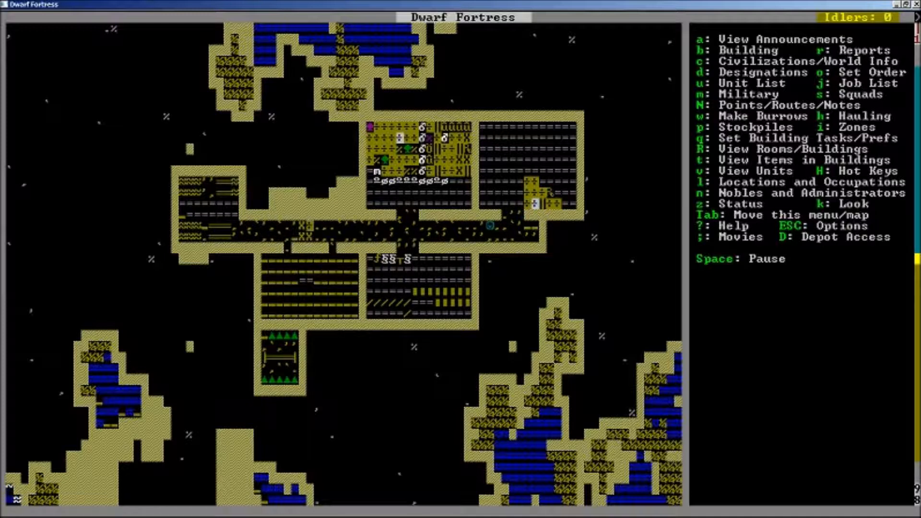
Leave look mode and open Status showing 12,470 wealth, population 12, 486 food
key("k")
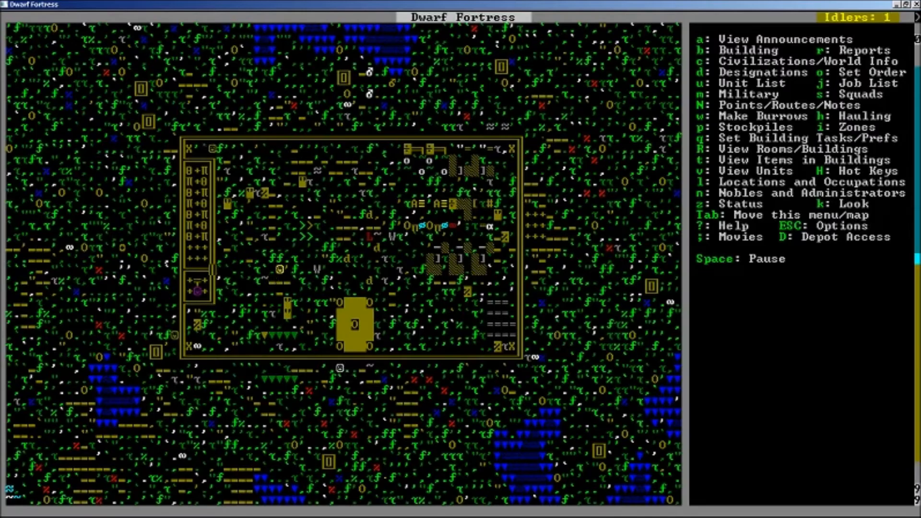
key("z")
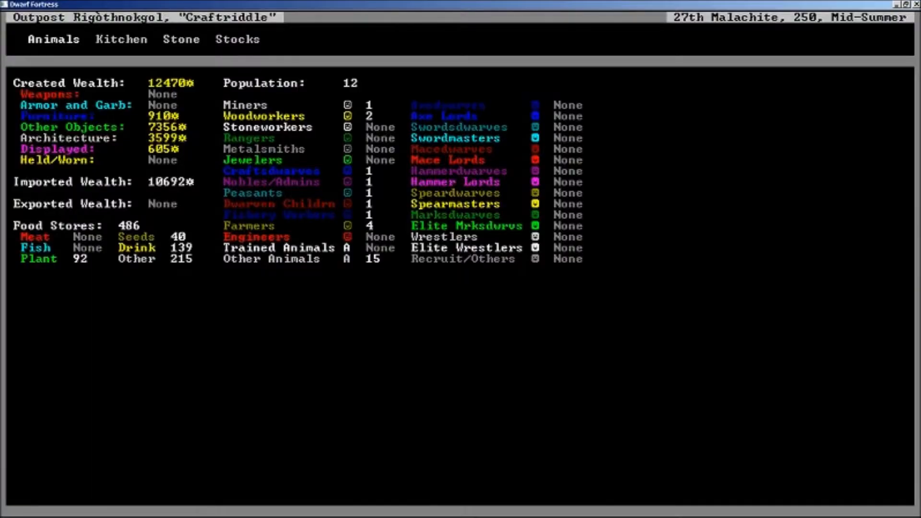